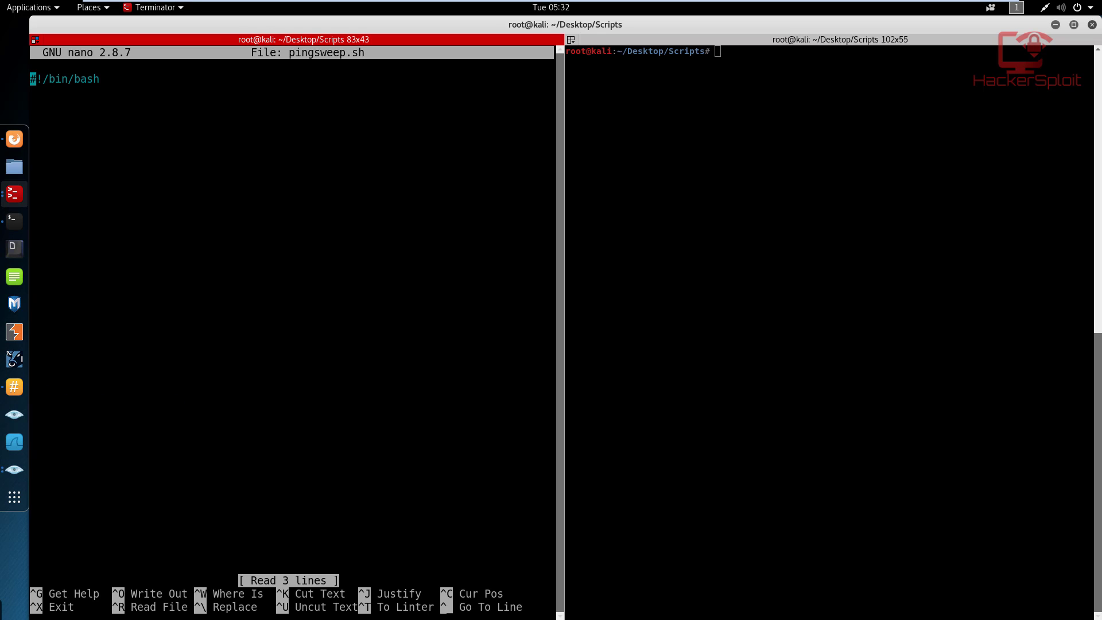
{"action": "mouse_move", "coordinate": [259, 7]}
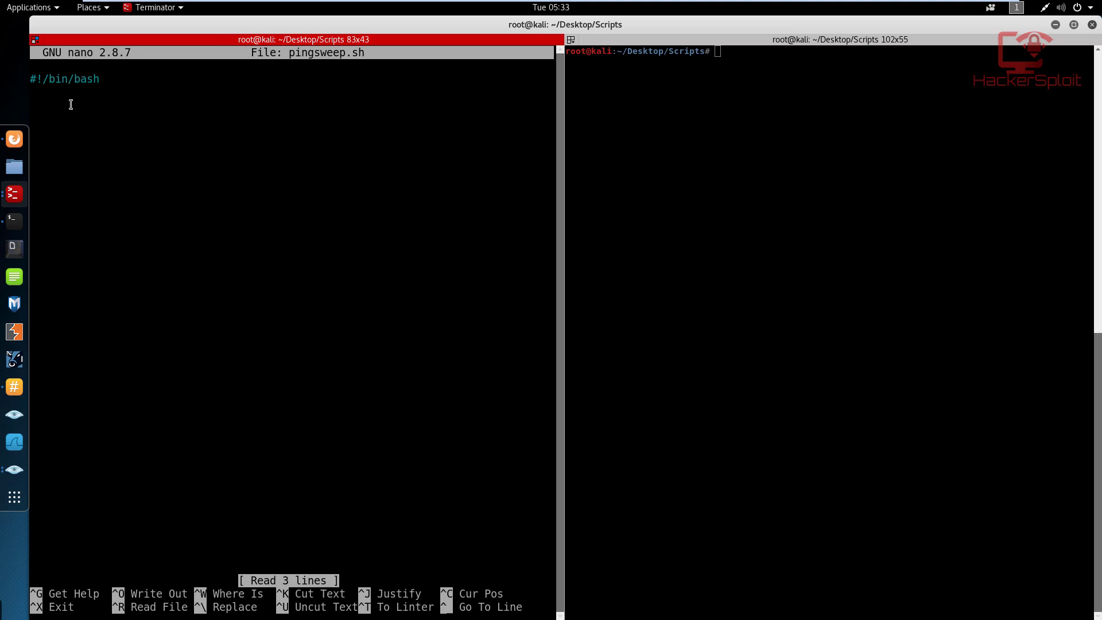
Step: Add the comment '#Simple Pingsweep Script' directly under the #!/bin/bash shebang
{"action": "type", "text": "#"}
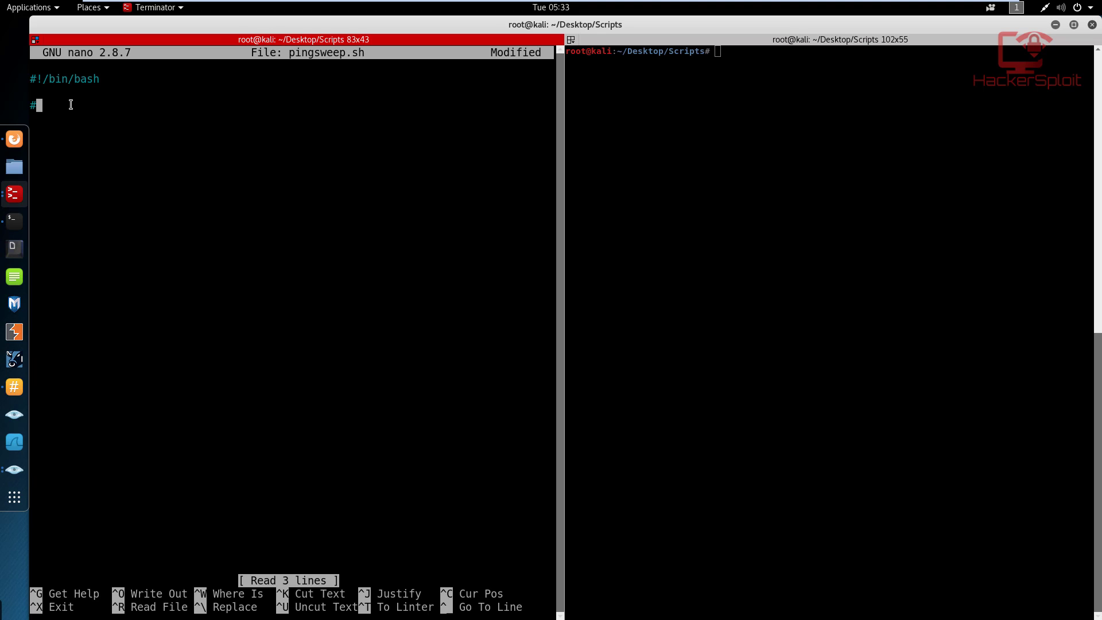
{"action": "type", "text": "Simple Pi"}
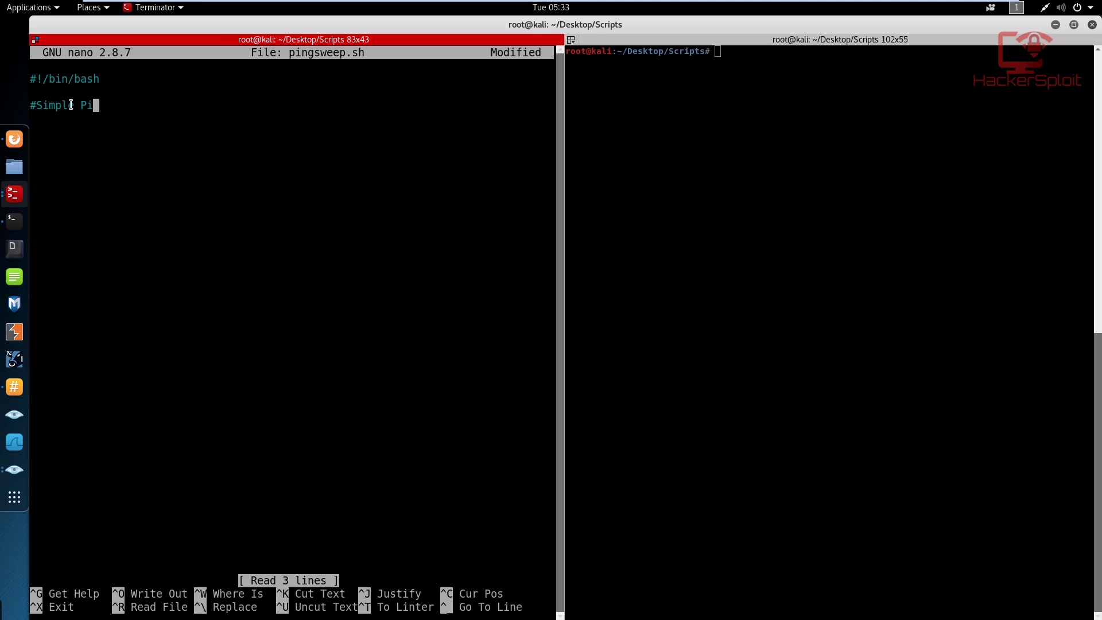
{"action": "type", "text": "ngsweep S"}
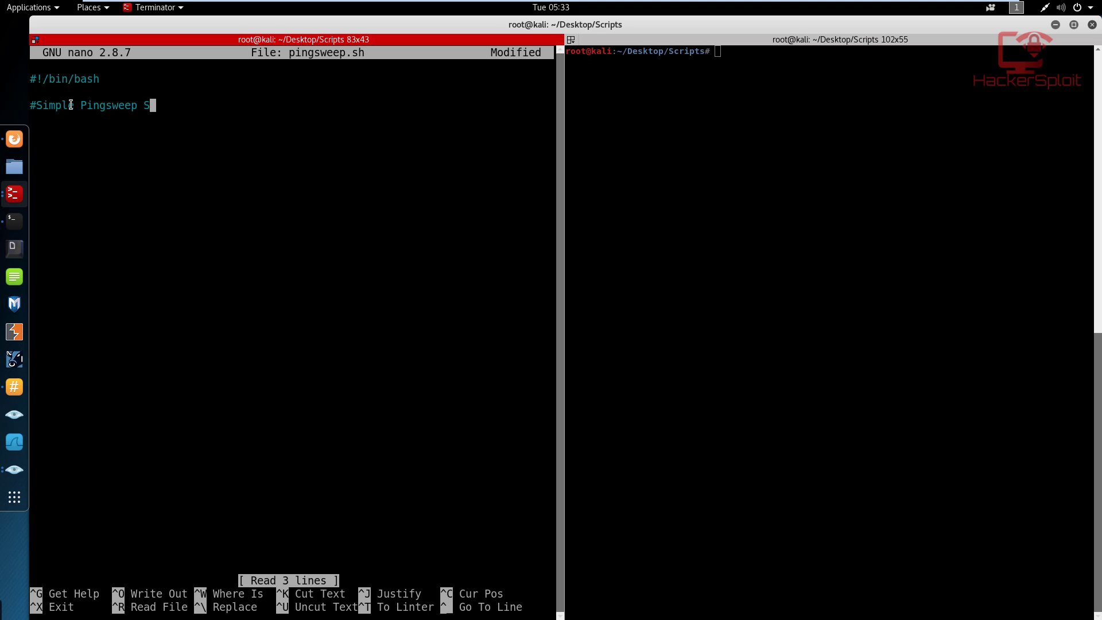
{"action": "type", "text": "cript"}
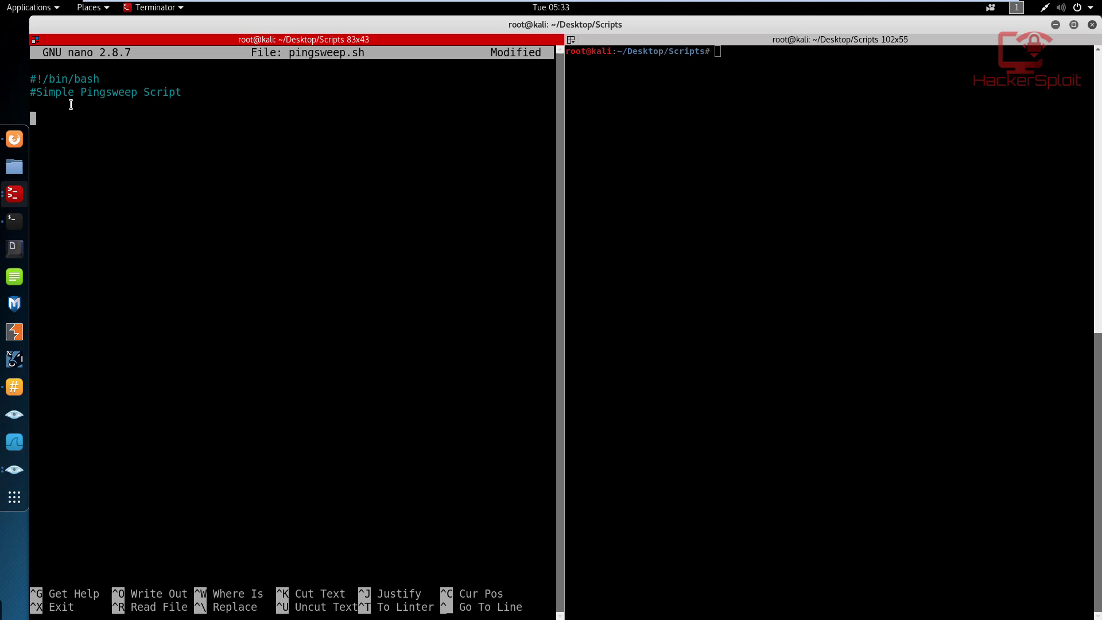
Step: Add the prompt line echo "Please enter the subnet:", correcting a typo along the way
{"action": "type", "text": "e"}
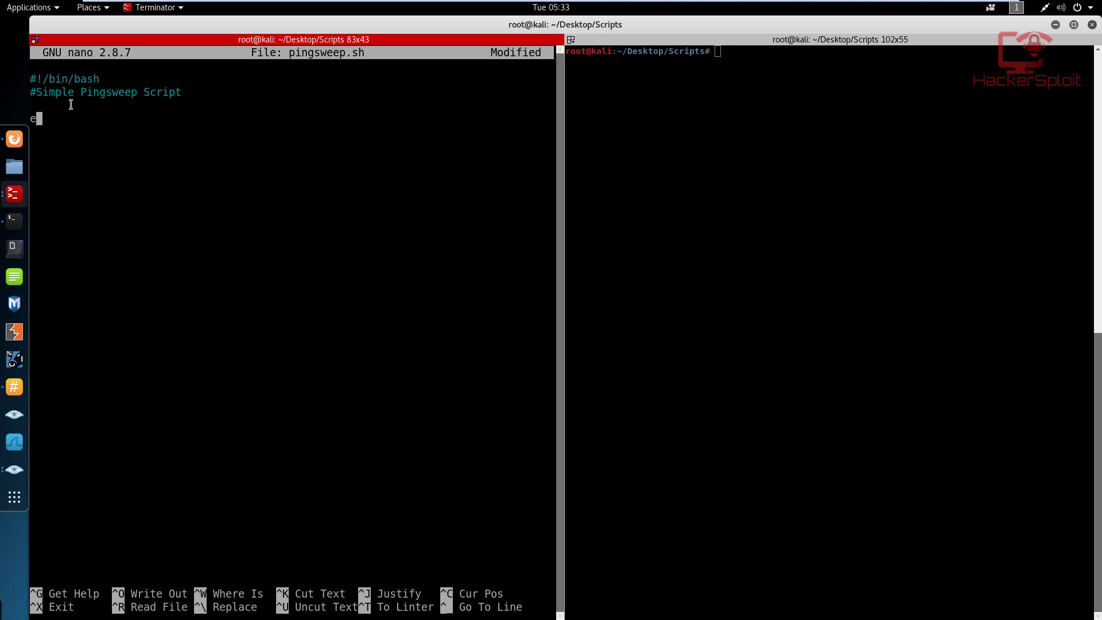
{"action": "type", "text": "cho \""}
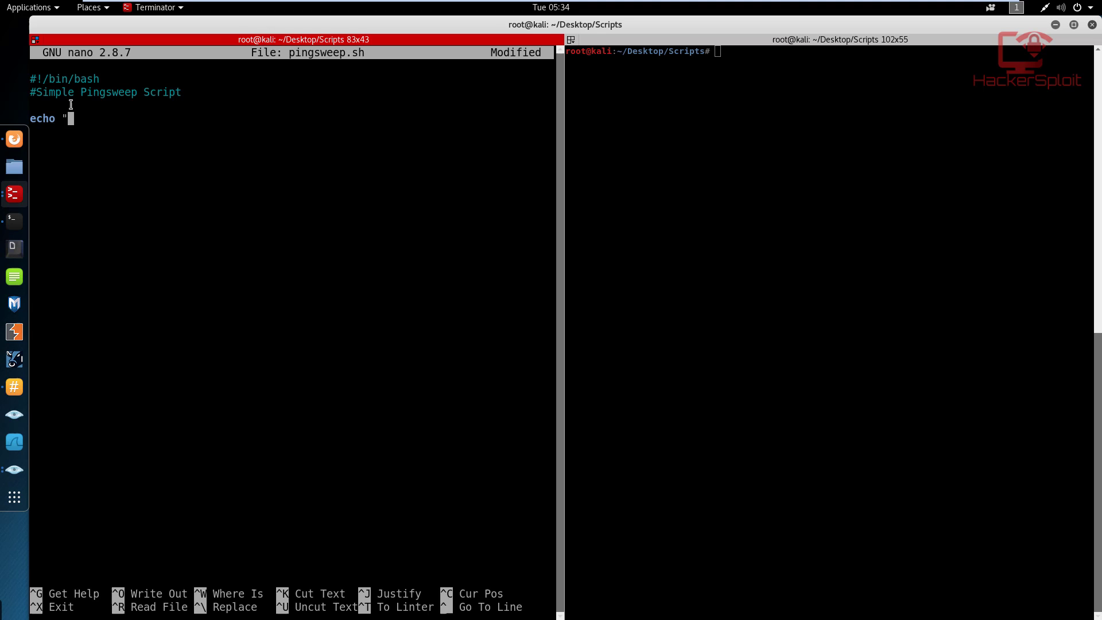
{"action": "type", "text": "Please enter"}
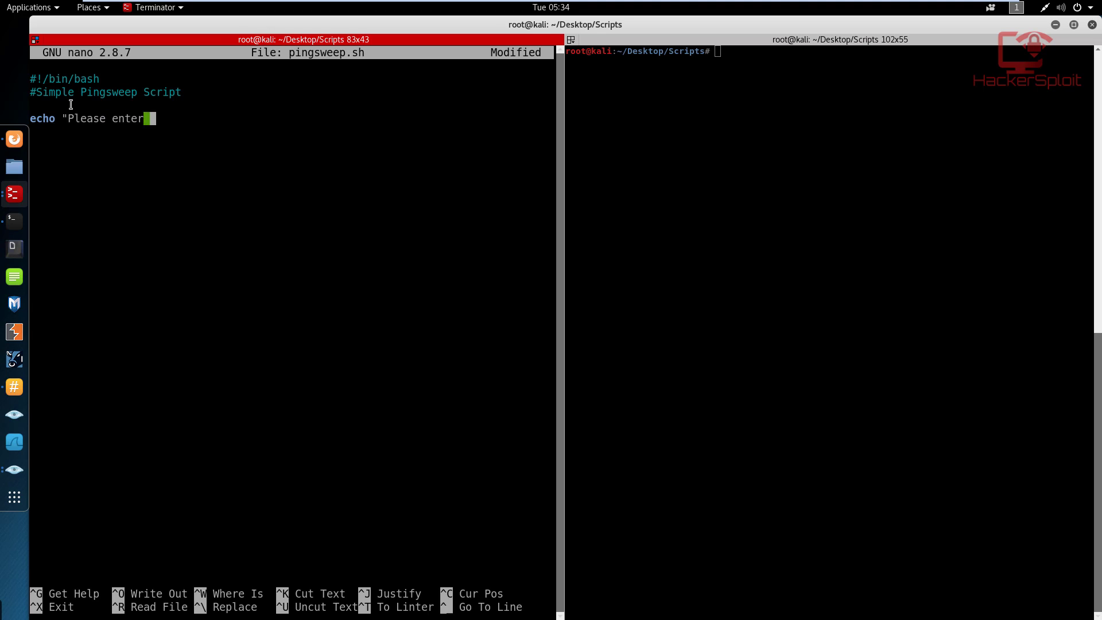
{"action": "type", "text": "the"}
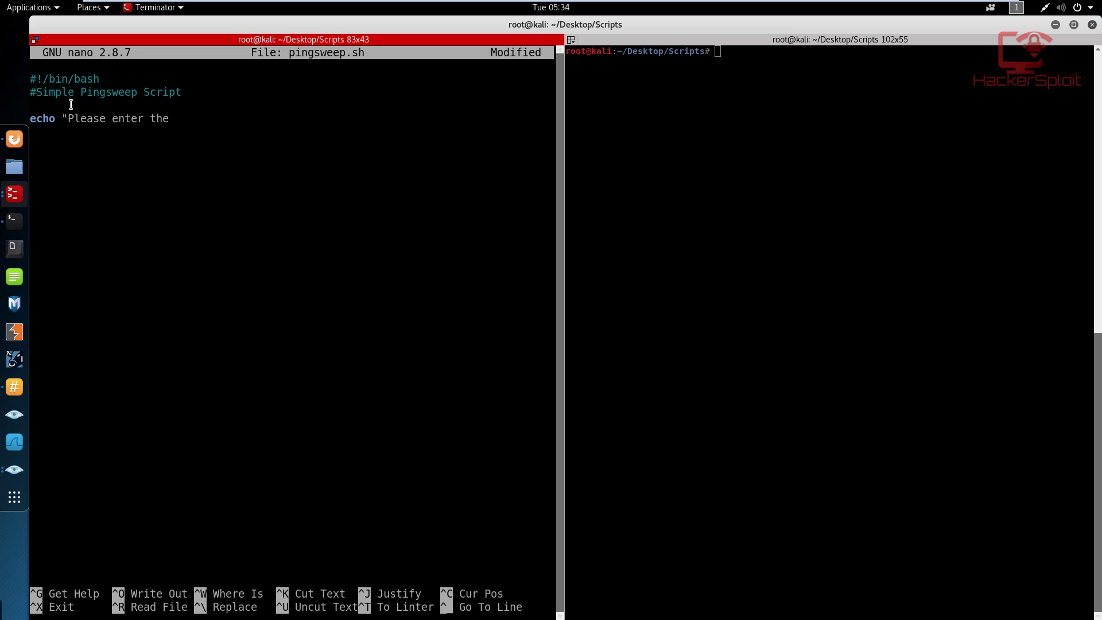
{"action": "key", "text": "BackSpace"}
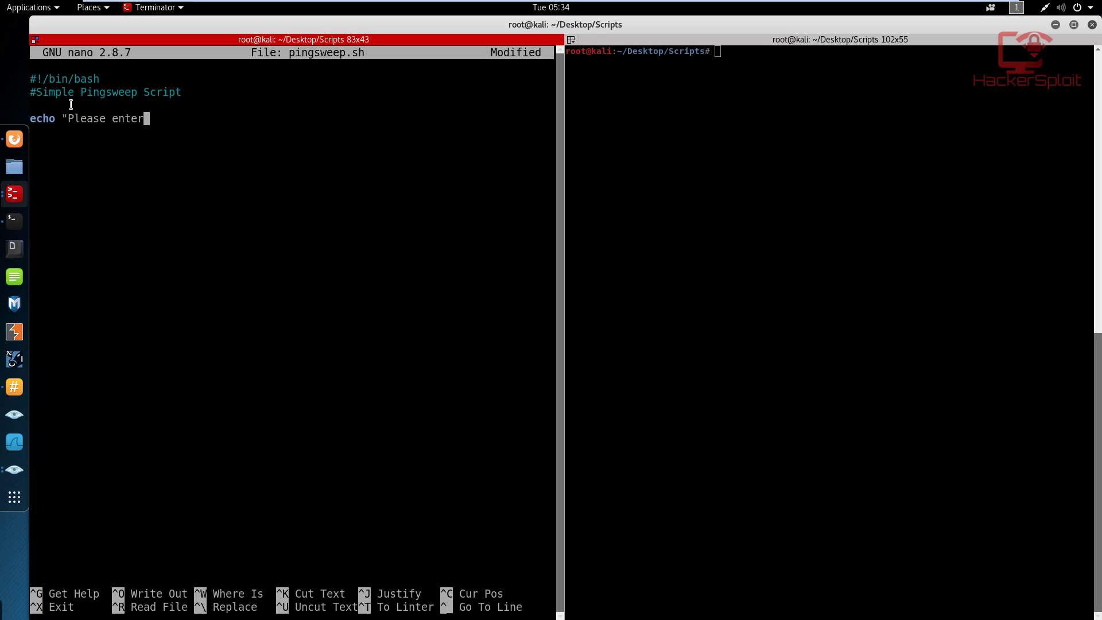
{"action": "type", "text": "thw"}
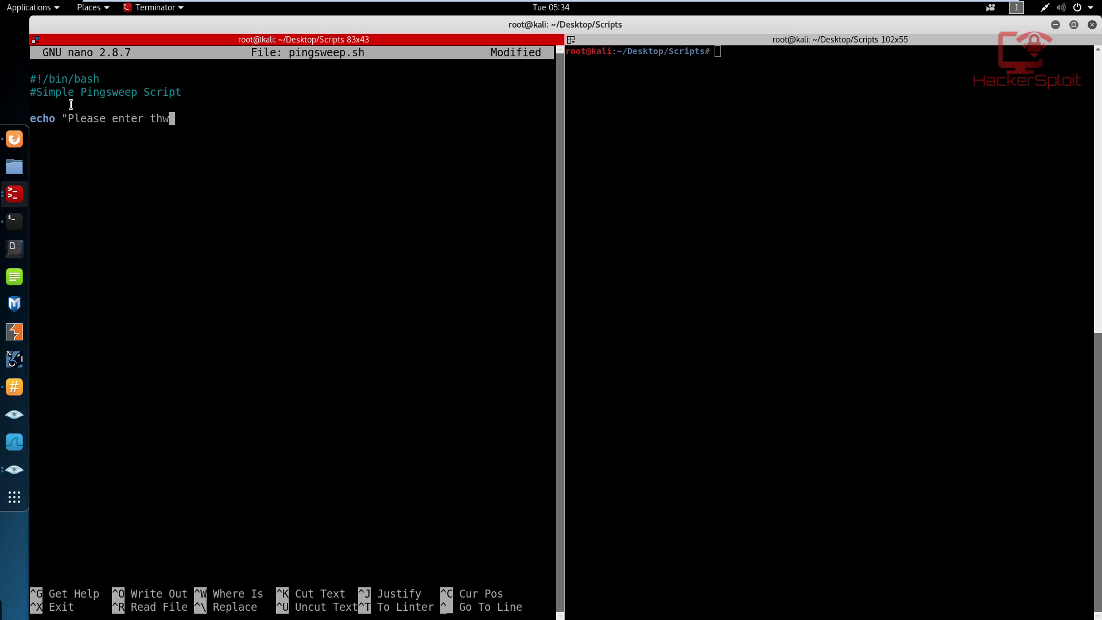
{"action": "type", "text": "e subnet"}
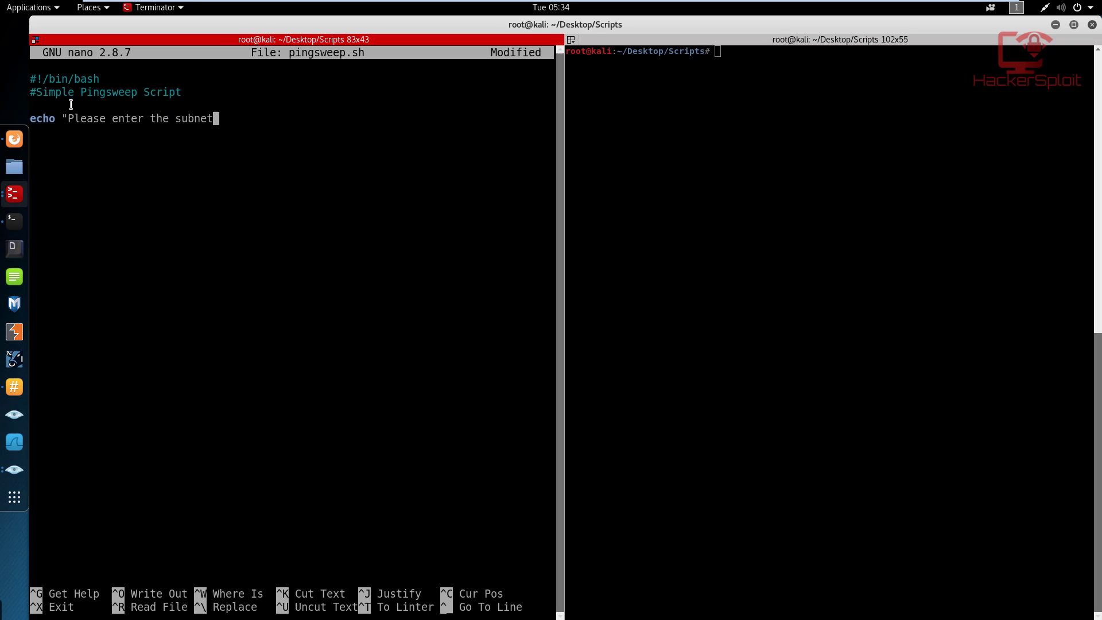
{"action": "type", "text": ":\""}
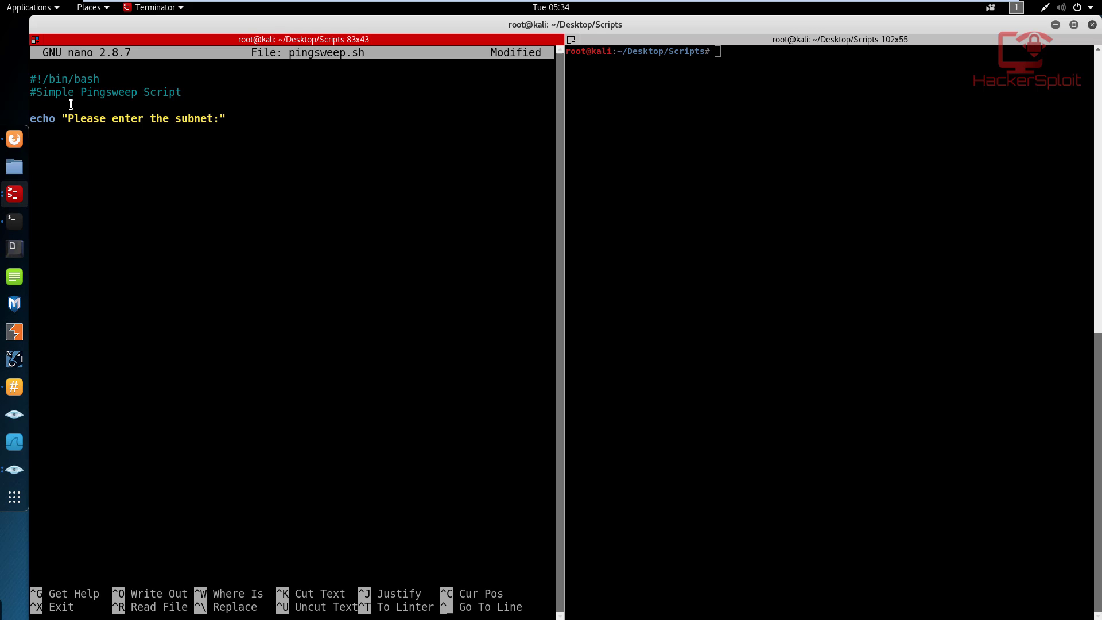
Step: Store the user's answer with a 'read SUBNET' line
{"action": "type", "text": "read"}
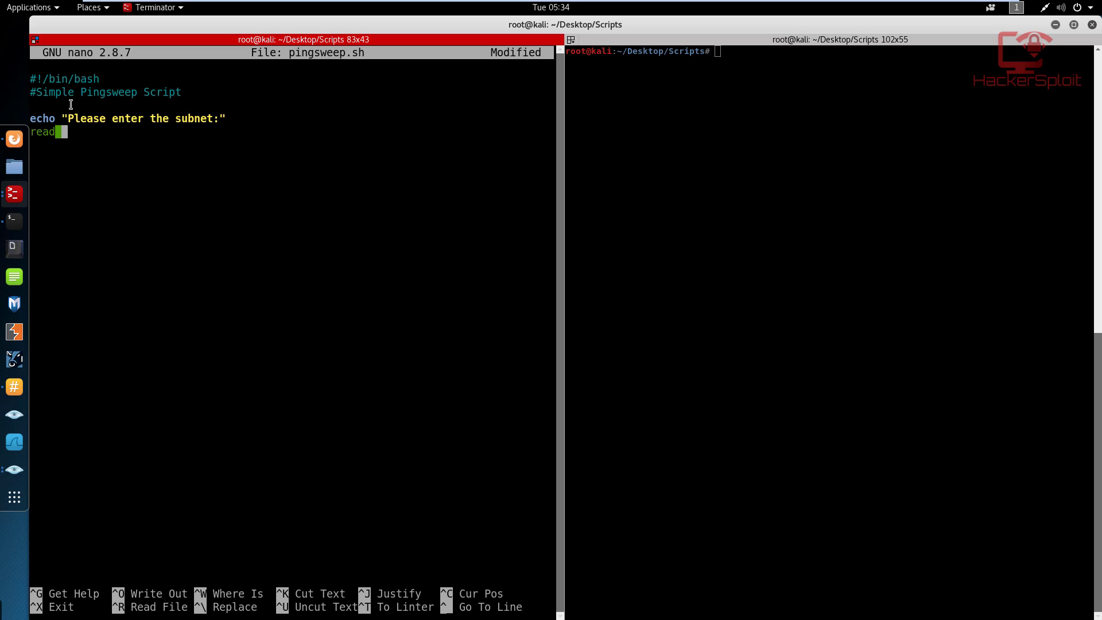
{"action": "type", "text": "SUBNET"}
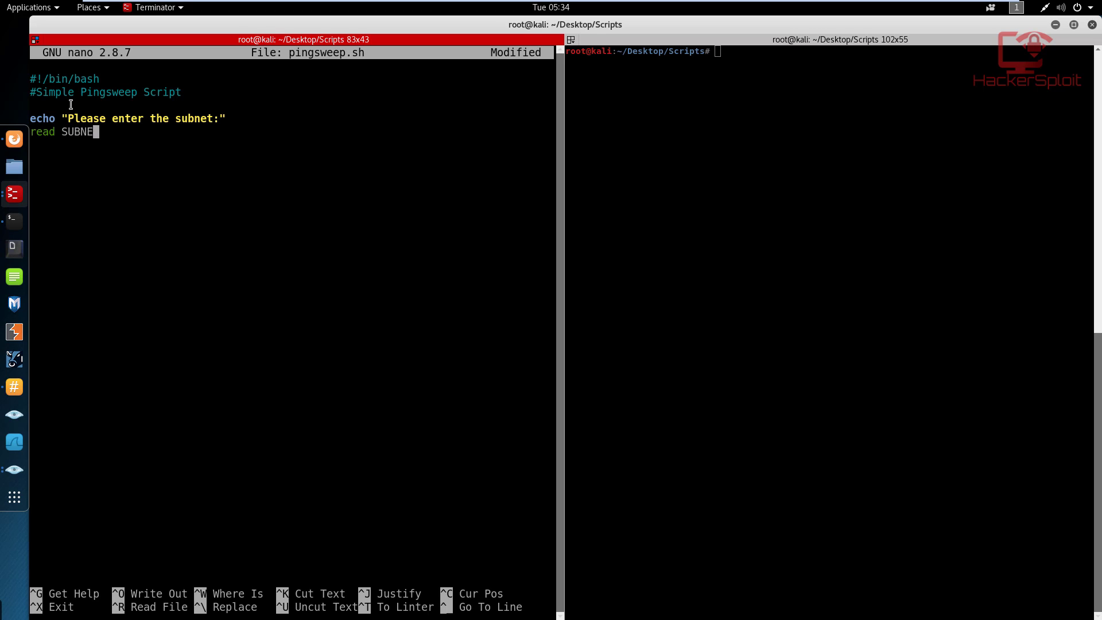
{"action": "type", "text": "T"}
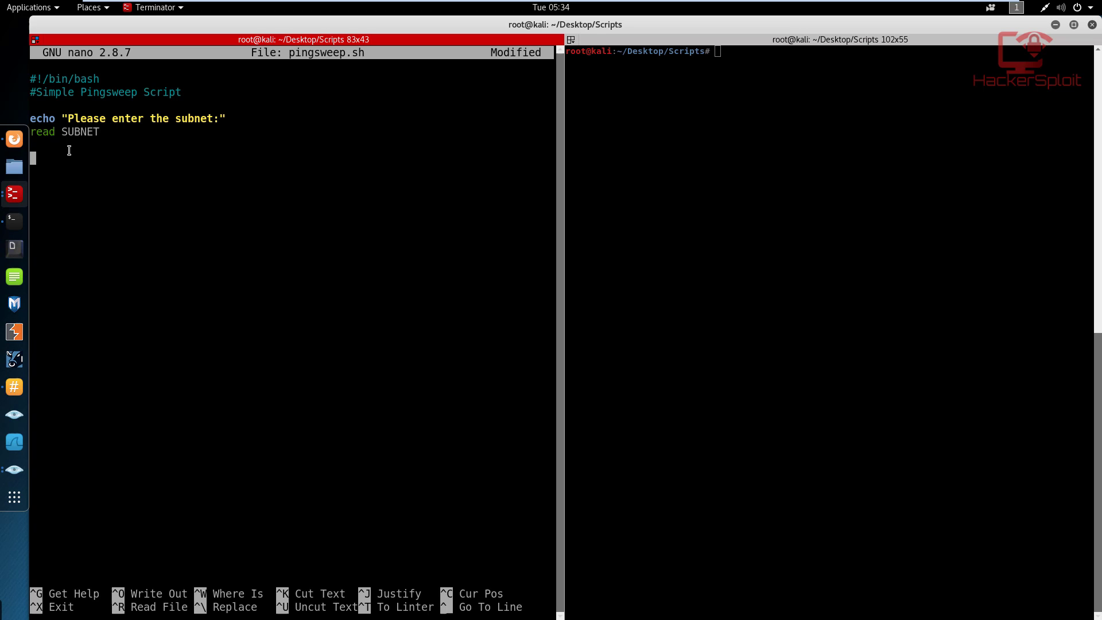
Step: Write the loop header 'for IP in $(seq 1 254); do' with an uppercase IP variable
{"action": "type", "text": "for"}
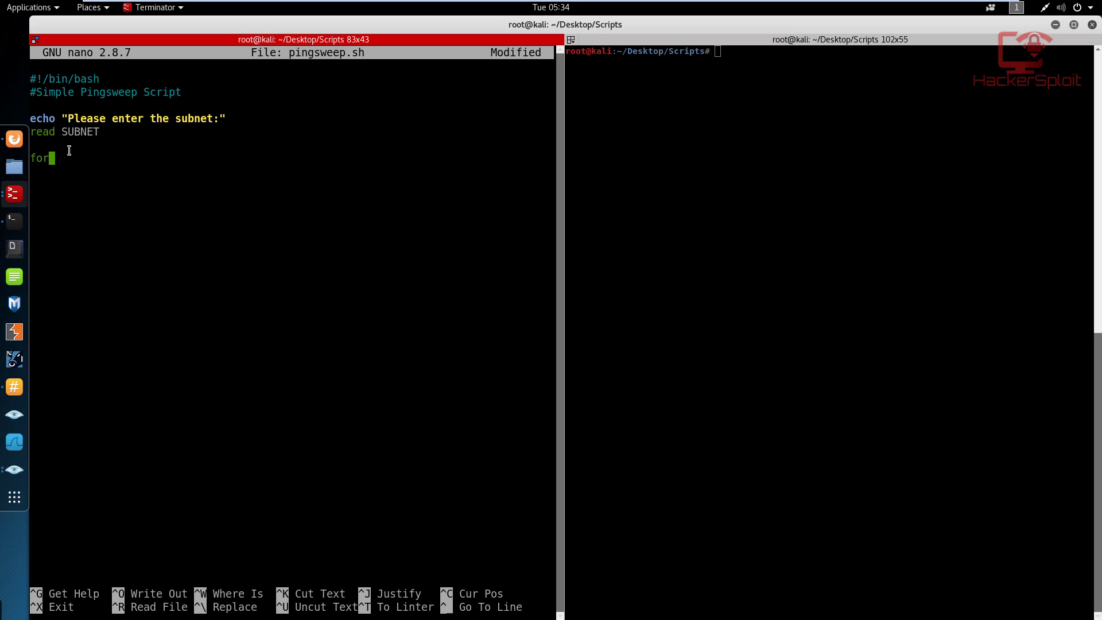
{"action": "type", "text": "ip"}
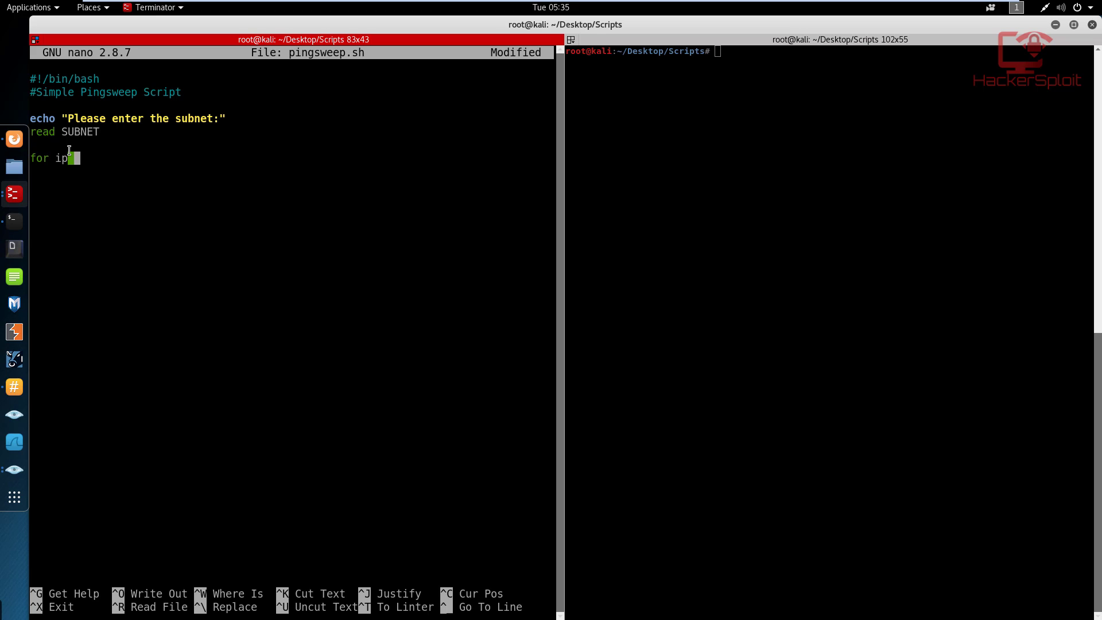
{"action": "key", "text": "BackSpace"}
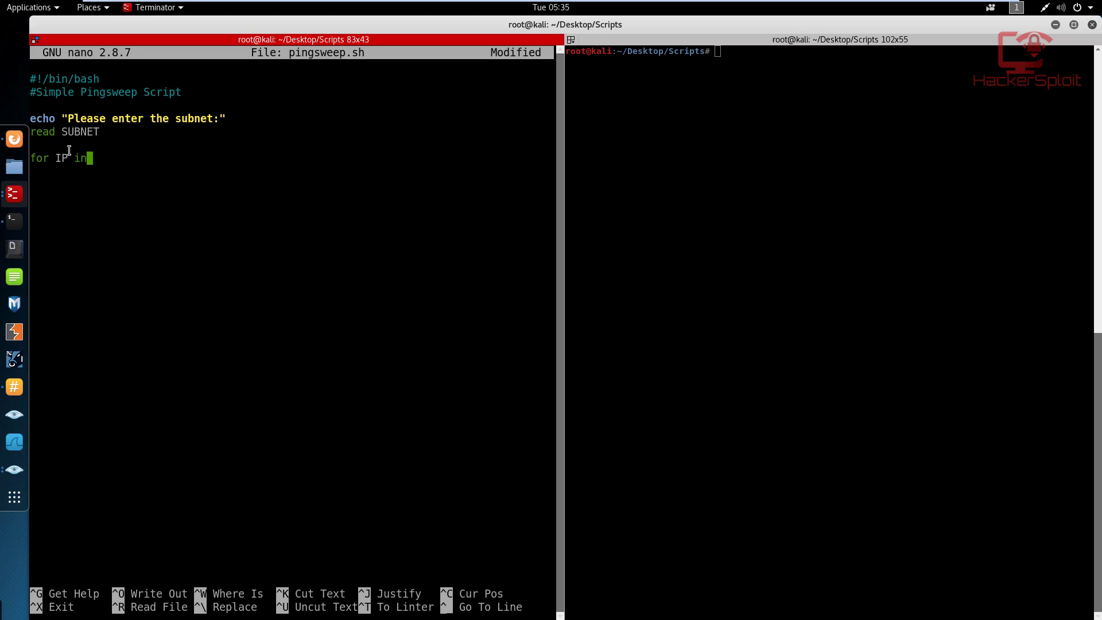
{"action": "type", "text": "$"}
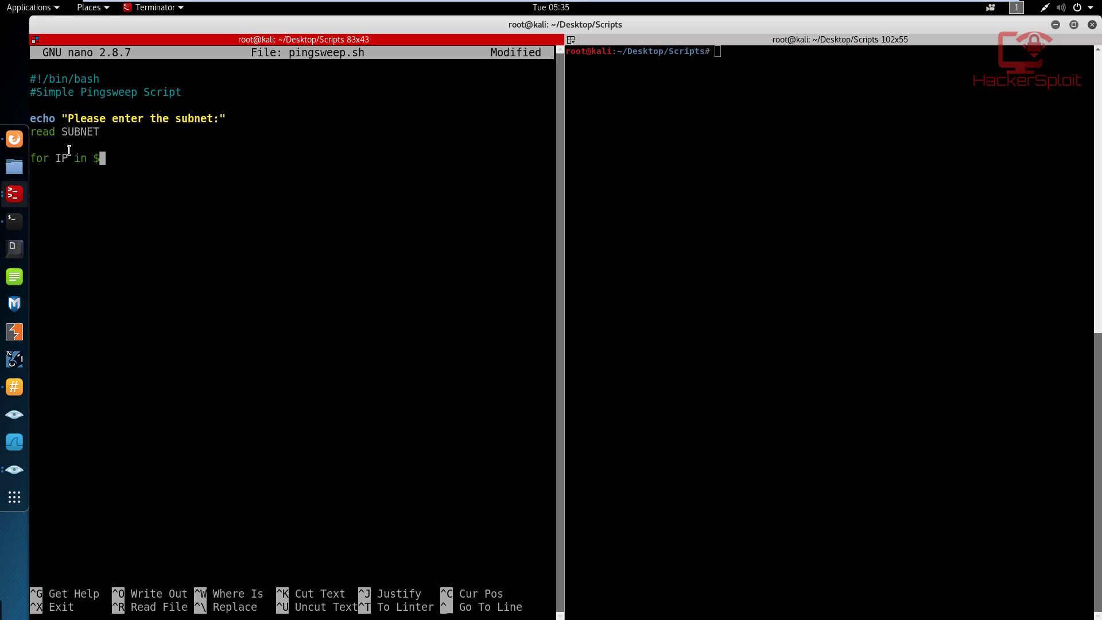
{"action": "type", "text": "("}
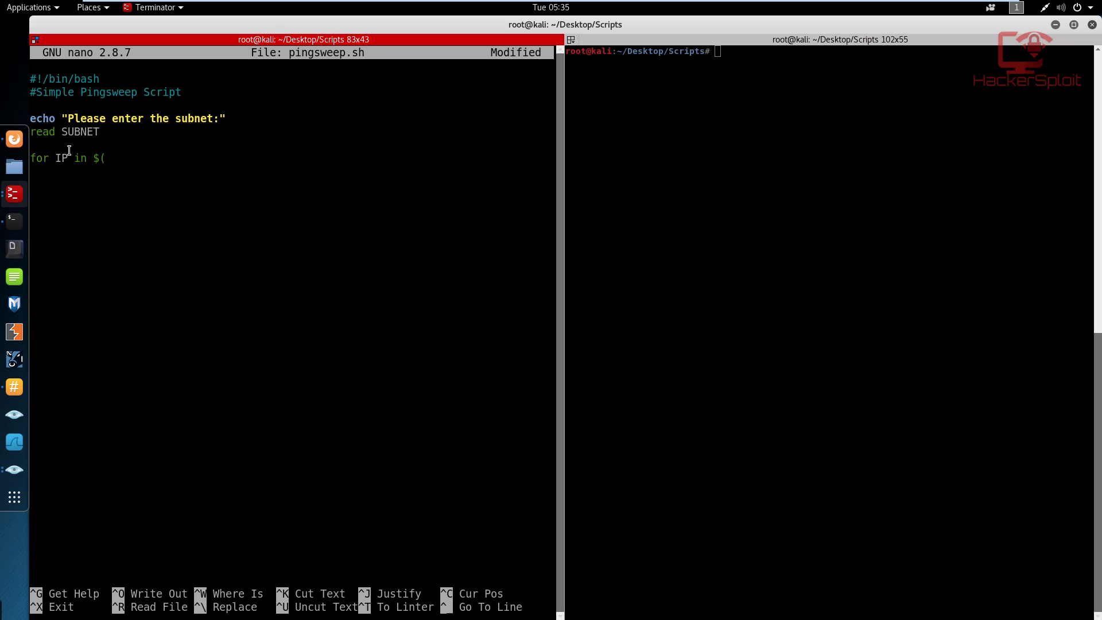
{"action": "type", "text": "s"}
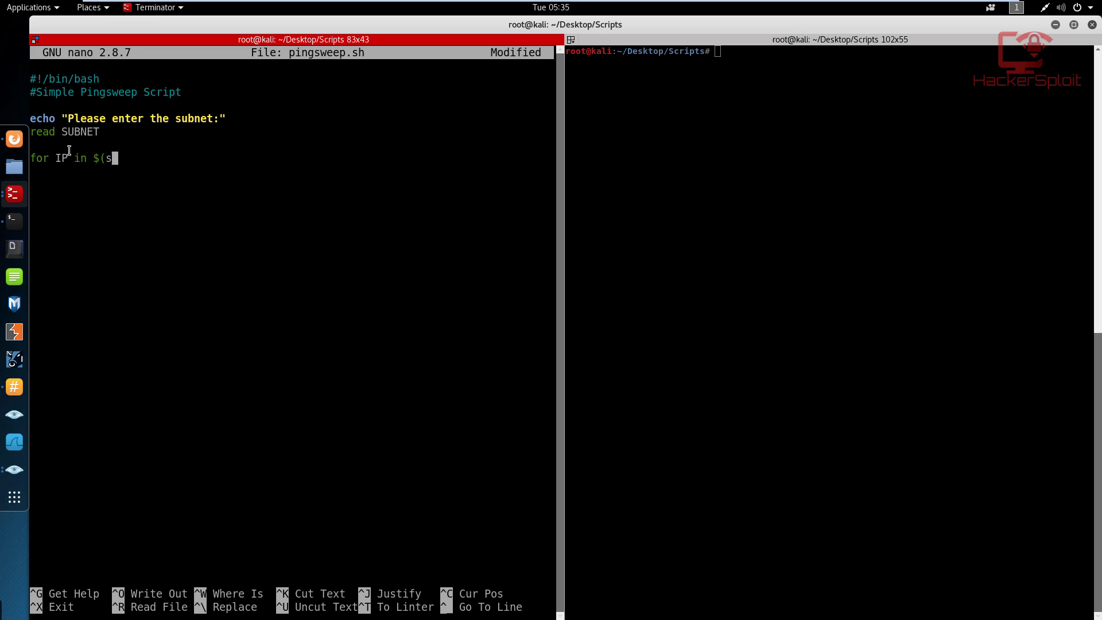
{"action": "type", "text": "eq 1"}
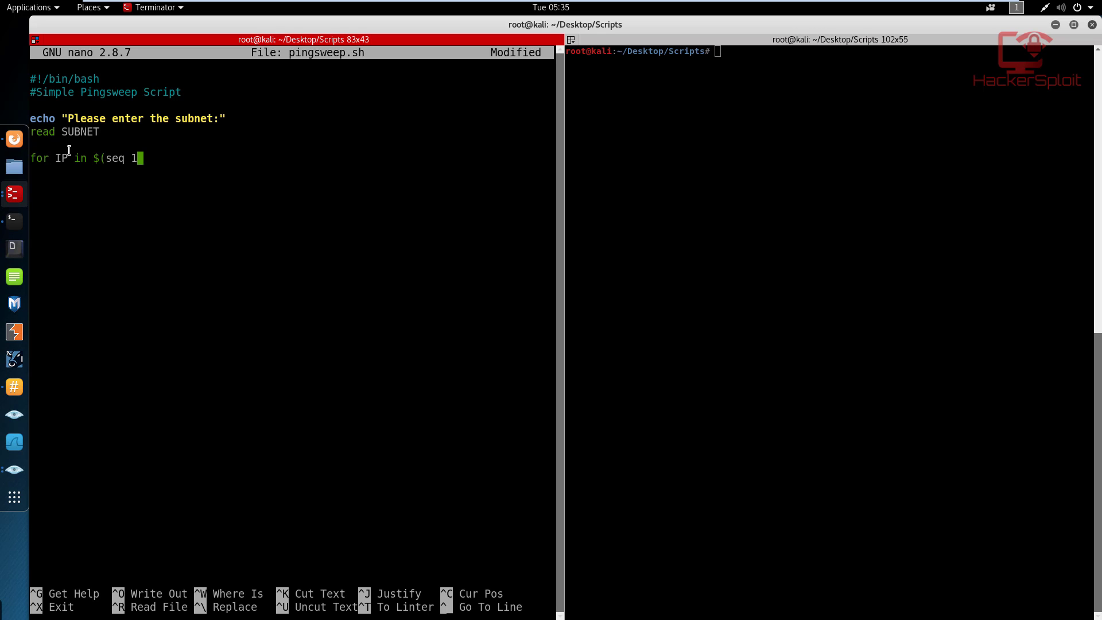
{"action": "type", "text": "2"}
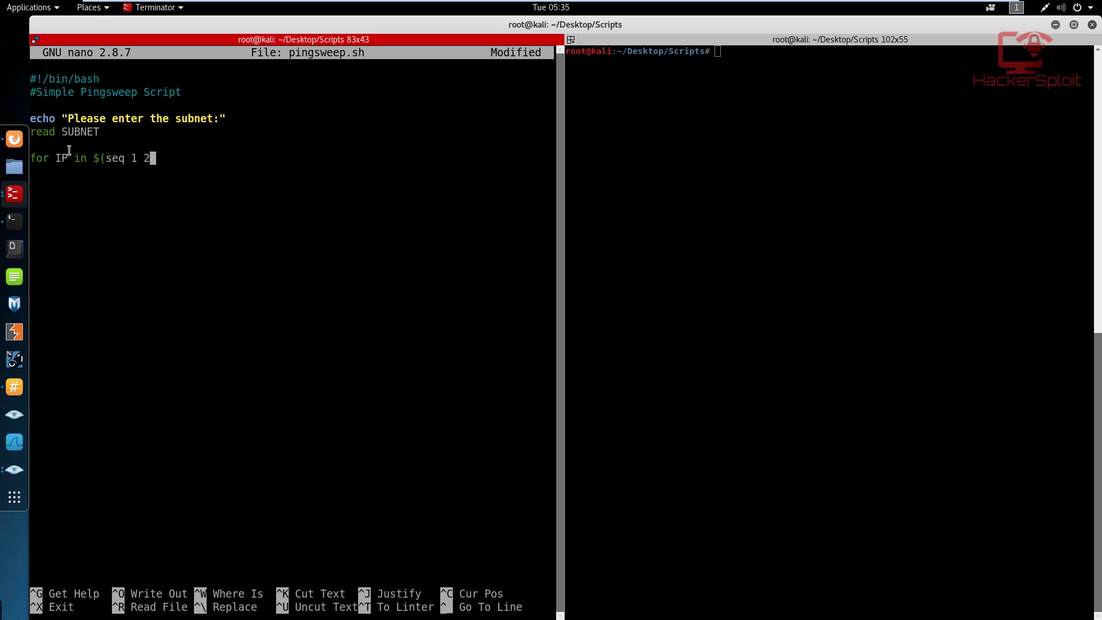
{"action": "type", "text": "54"}
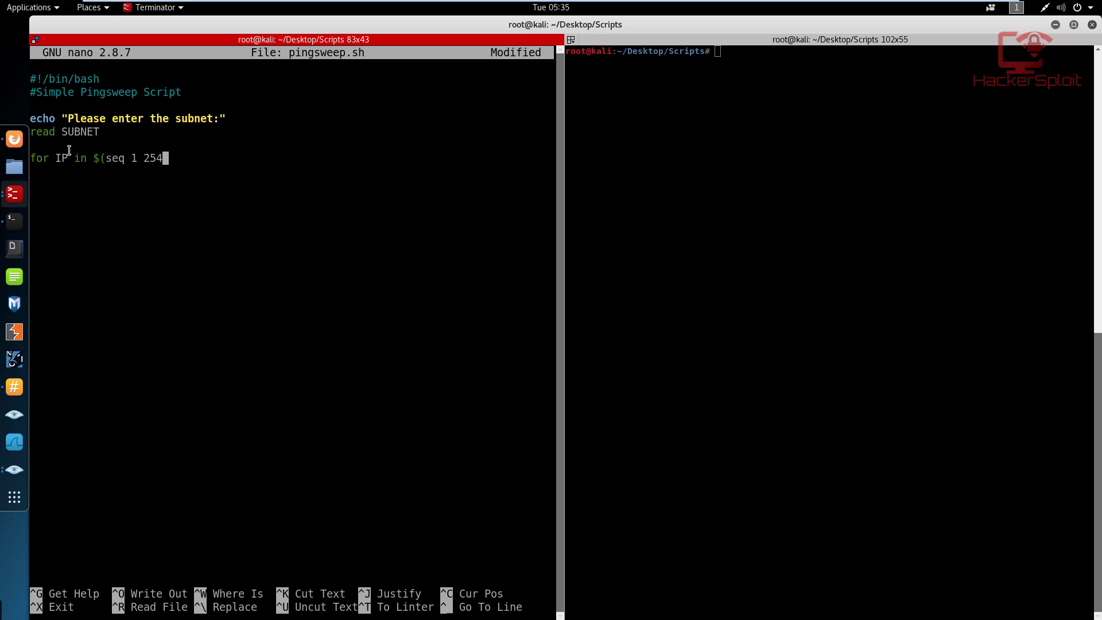
{"action": "type", "text": ")"}
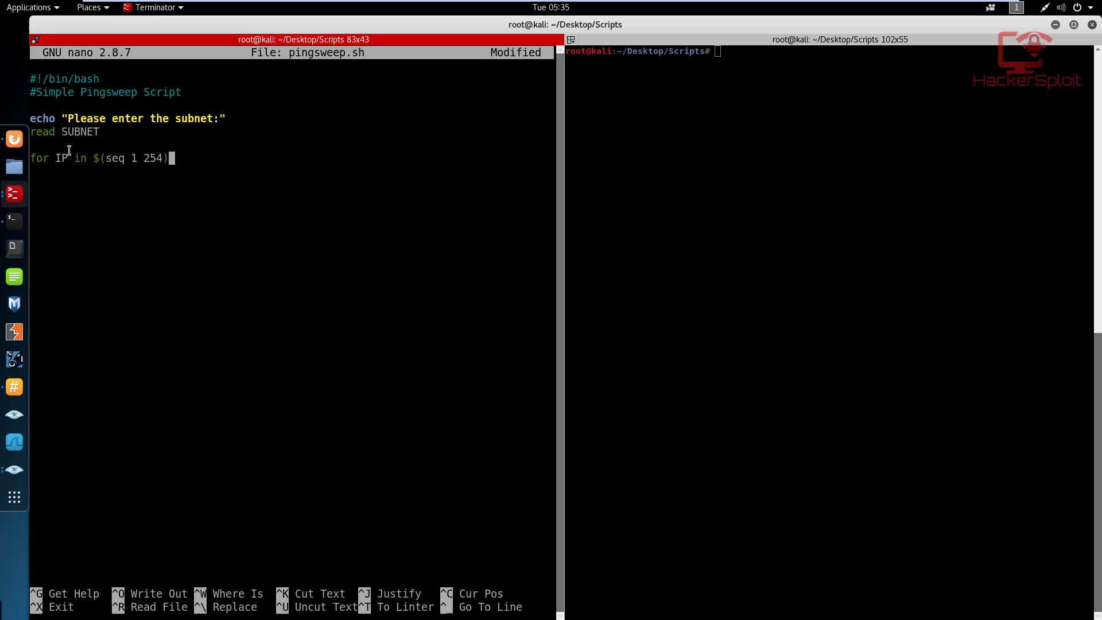
{"action": "type", "text": "; d"}
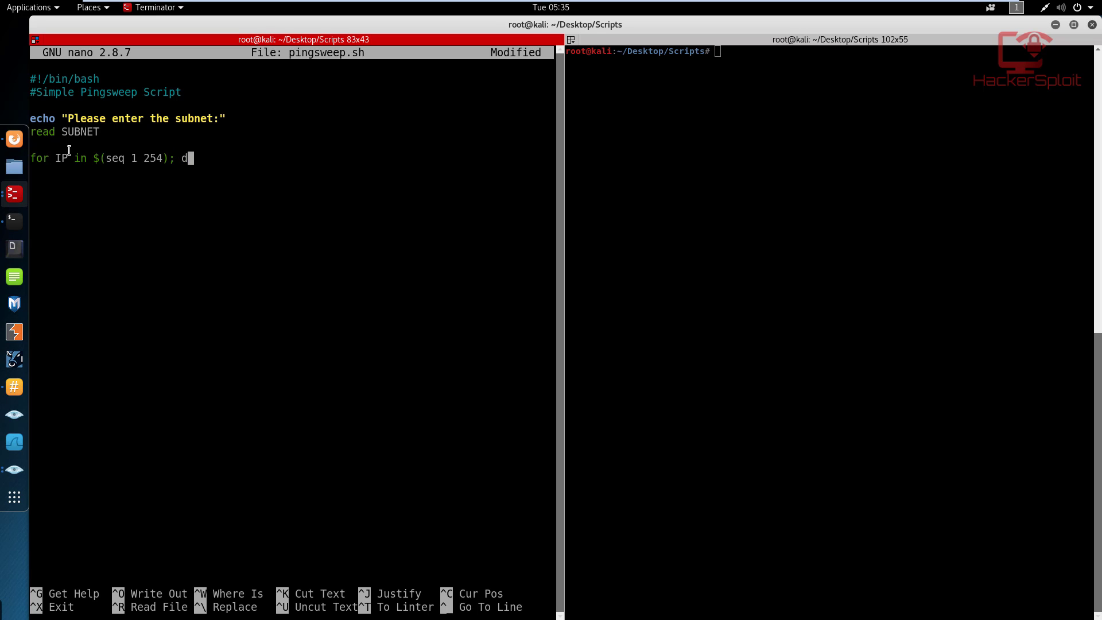
{"action": "type", "text": "o"}
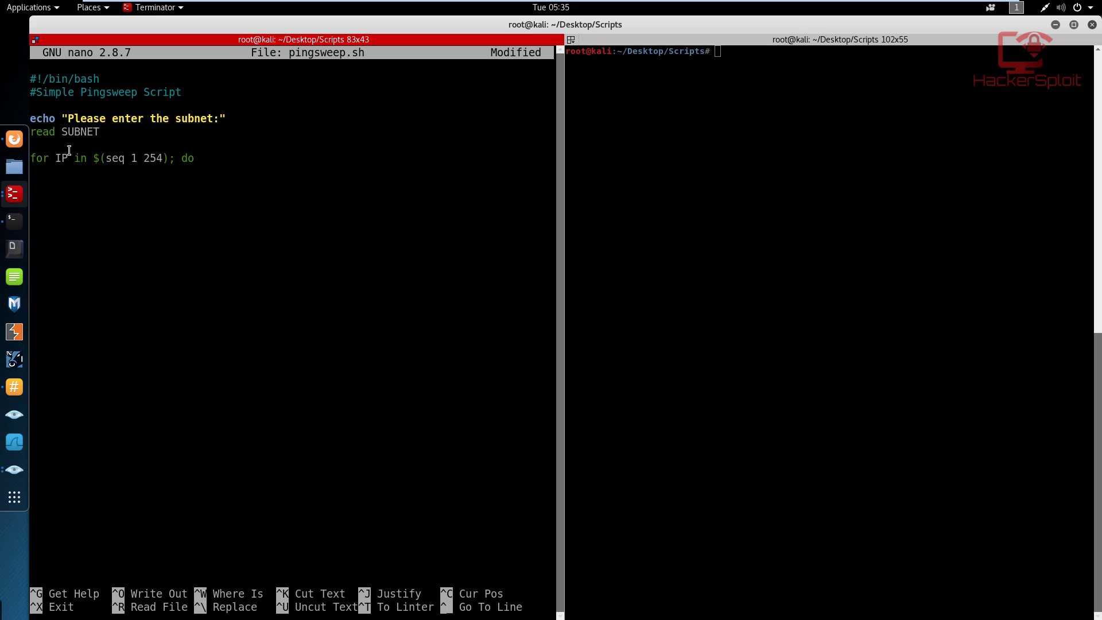
Step: Begin the loop body with the ping command
{"action": "type", "text": "p"}
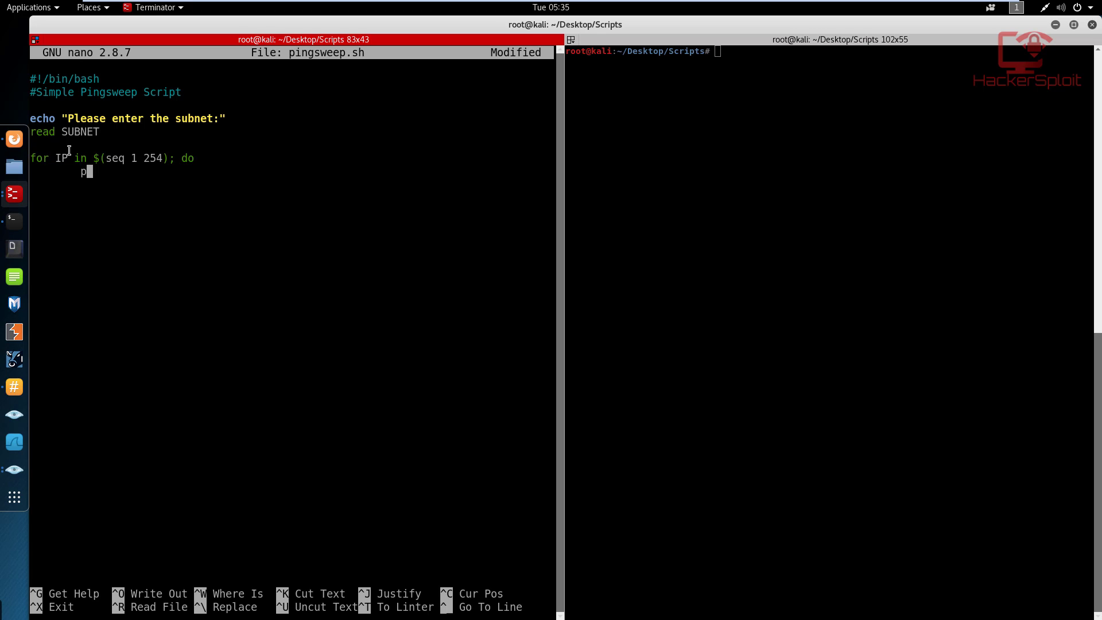
{"action": "type", "text": "ing"}
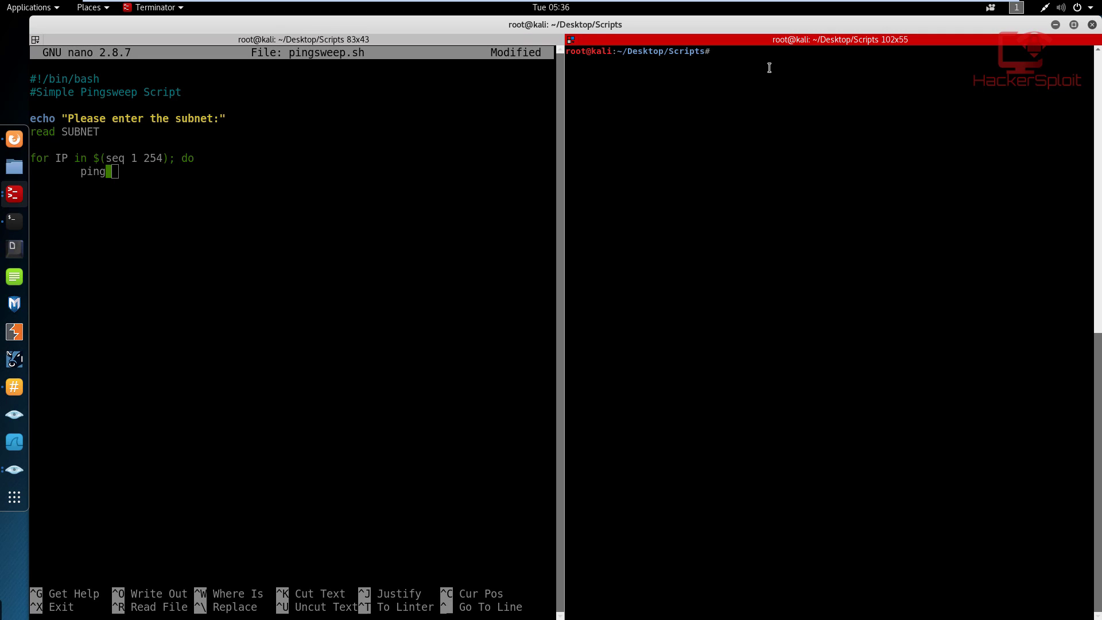
{"action": "mouse_move", "coordinate": [735, 75]}
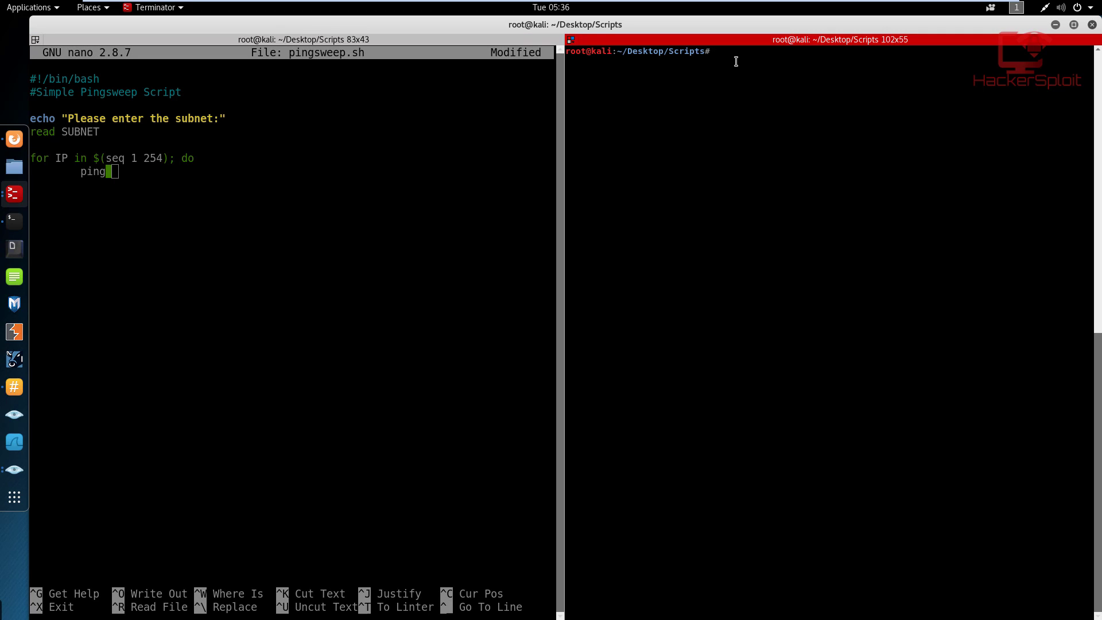
Step: Run a sample 'ping google.com' in the right pane, watch replies, then stop it
{"action": "type", "text": "ping googl"}
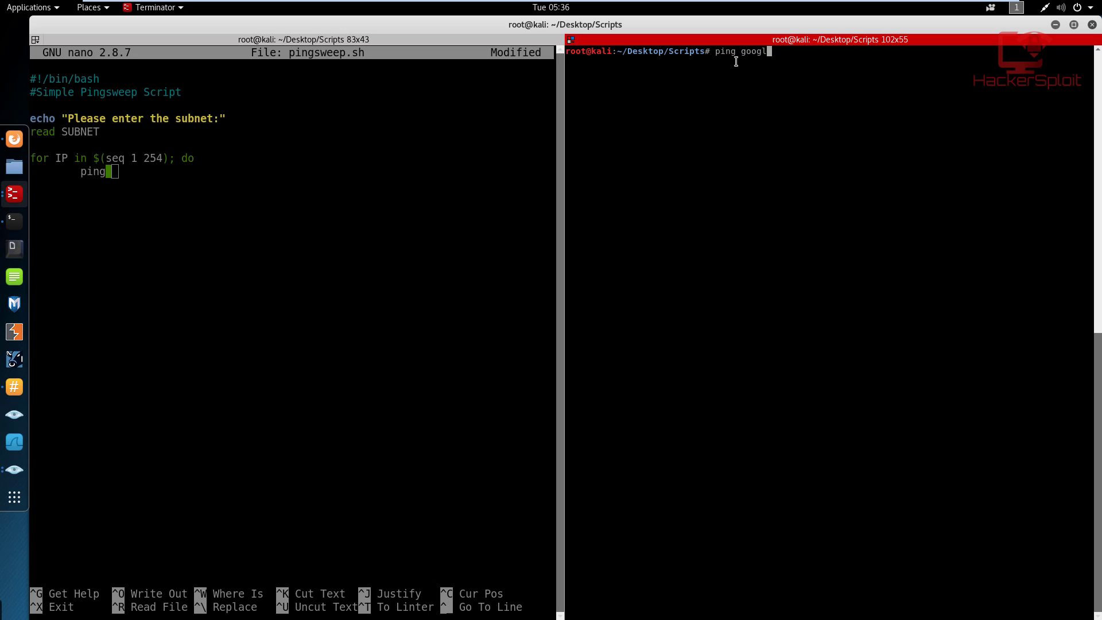
{"action": "type", "text": "e.com"}
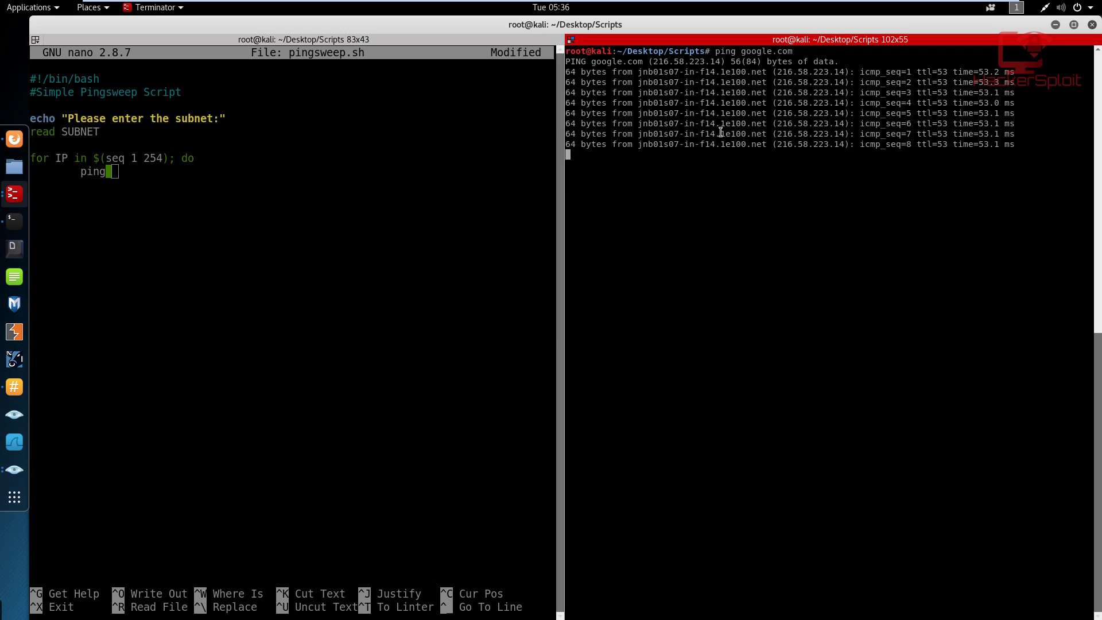
{"action": "key", "text": "ctrl+c"}
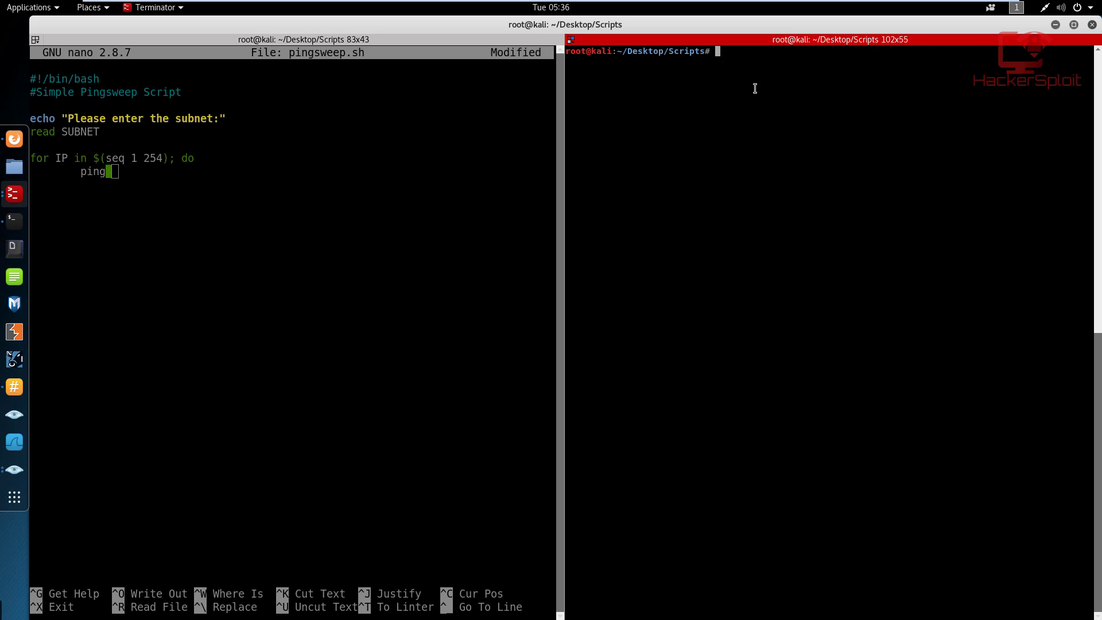
{"action": "type", "text": "man"}
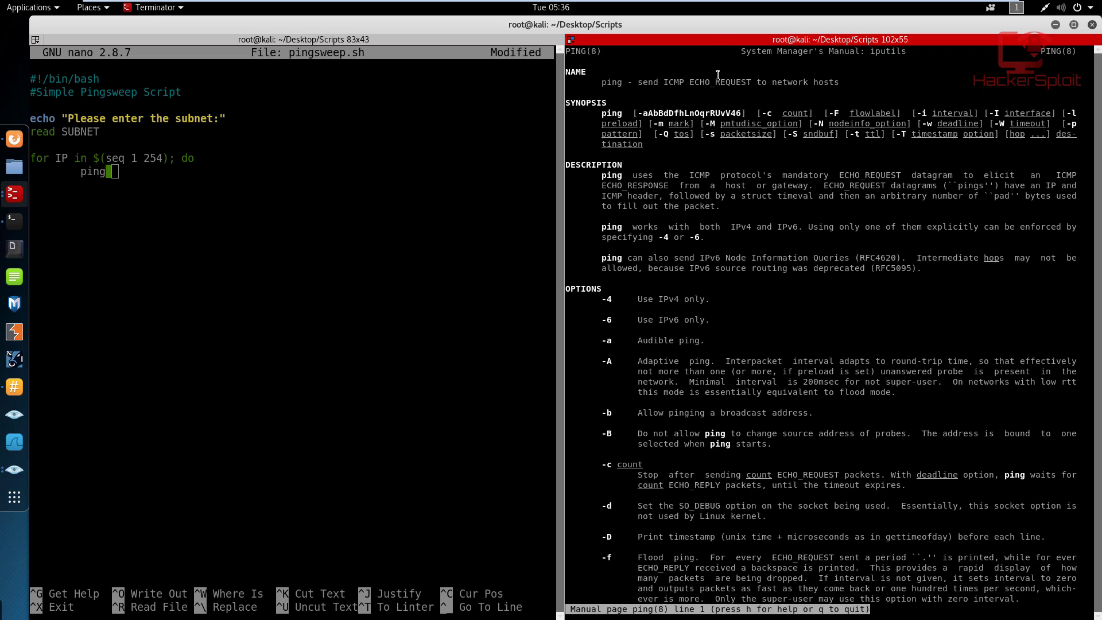
{"action": "mouse_move", "coordinate": [733, 112]}
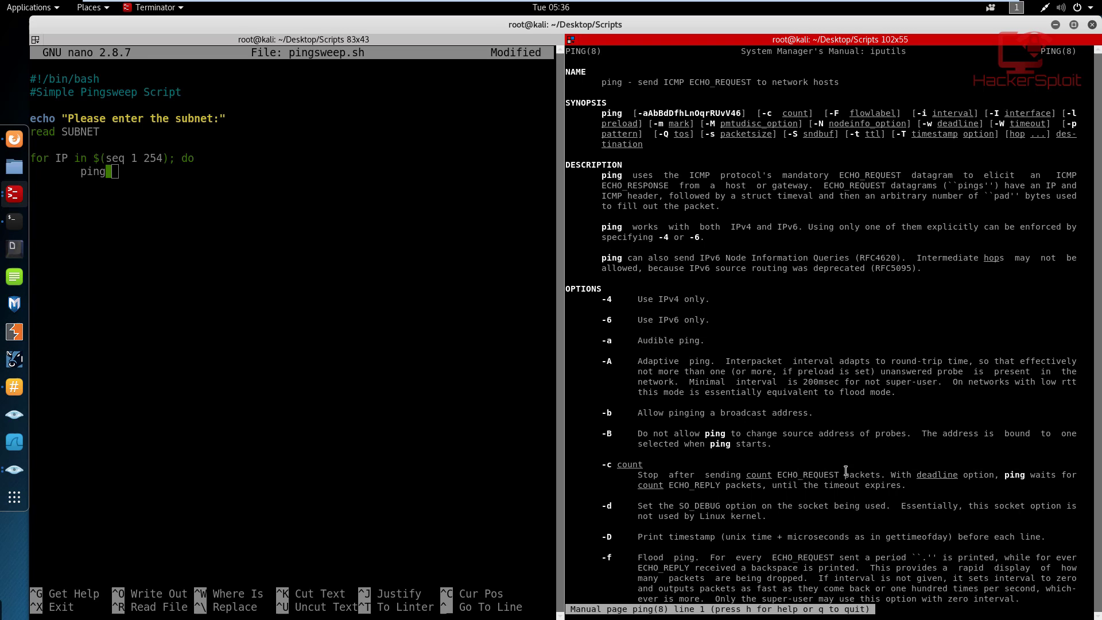
{"action": "mouse_move", "coordinate": [894, 478]}
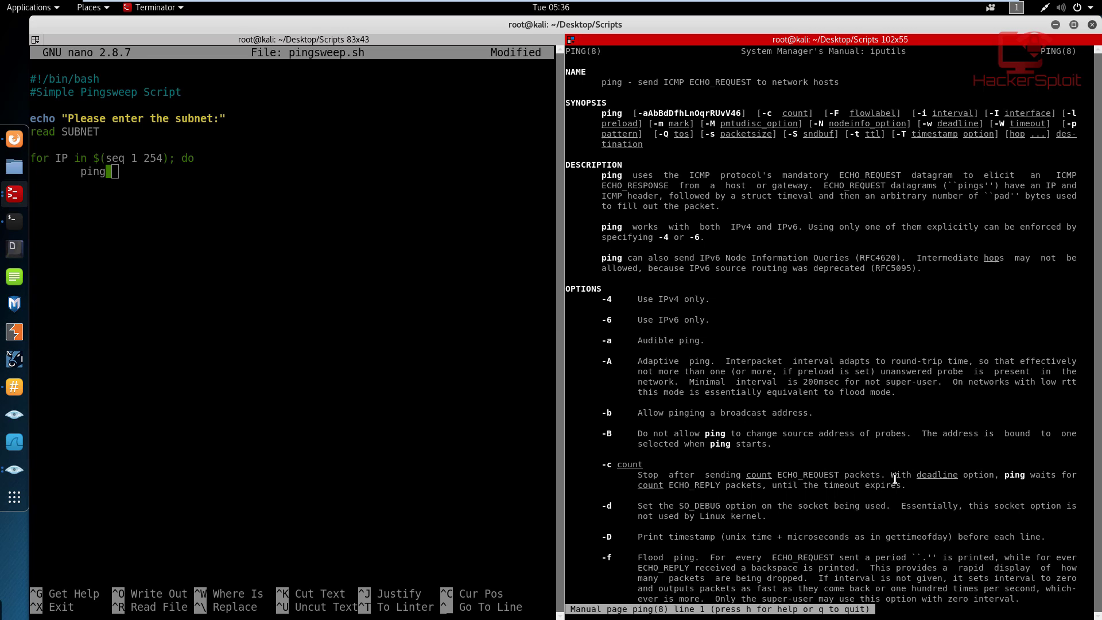
{"action": "mouse_move", "coordinate": [661, 459]}
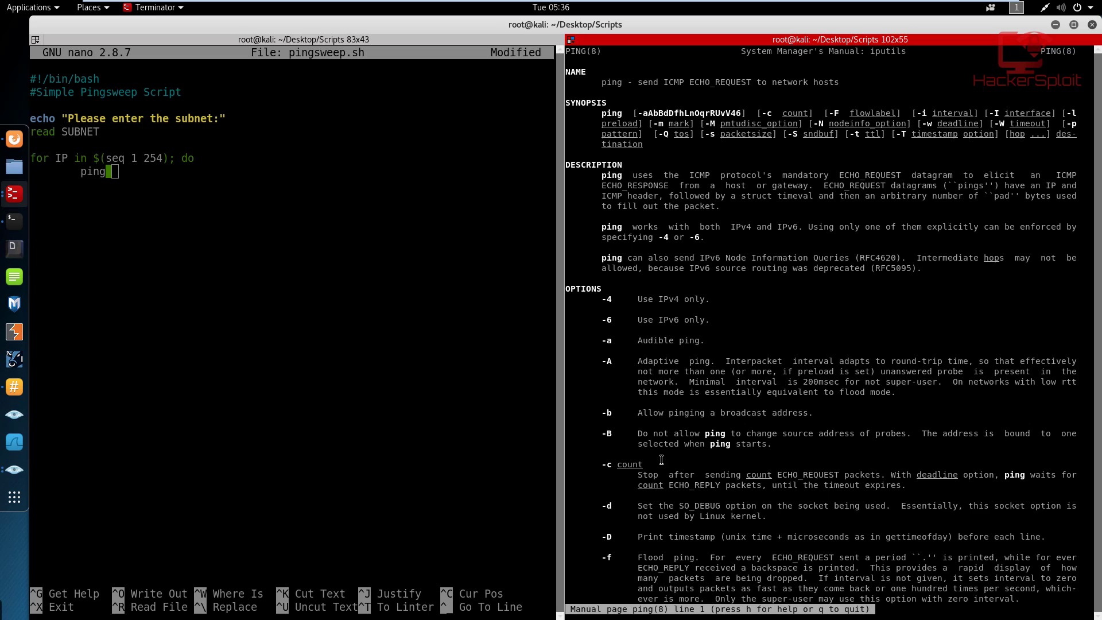
{"action": "mouse_move", "coordinate": [705, 412]}
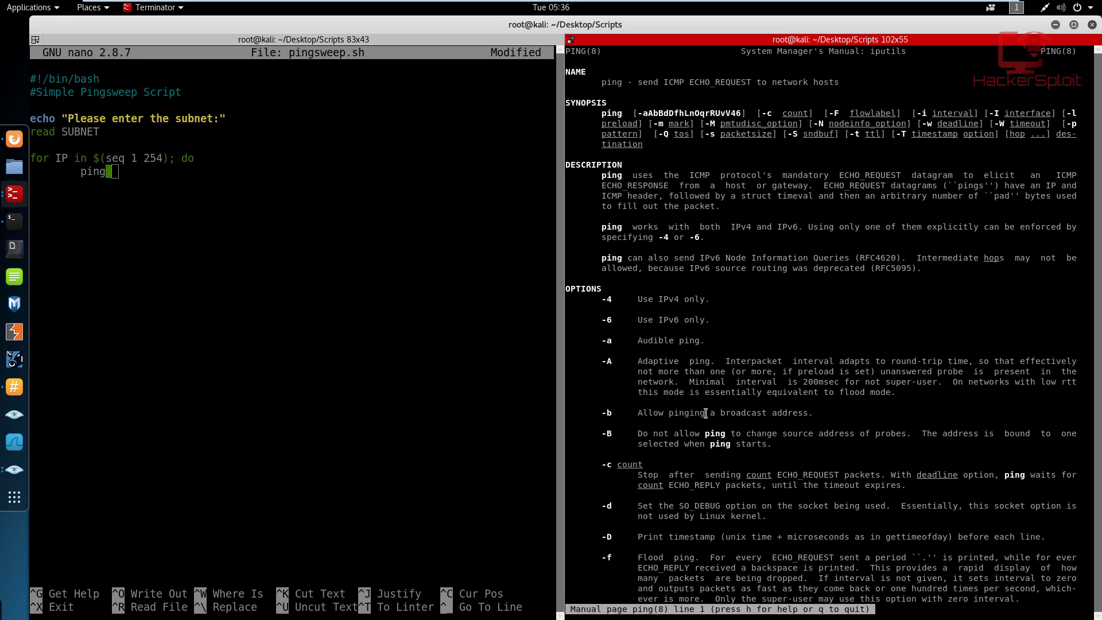
{"action": "mouse_move", "coordinate": [702, 416]}
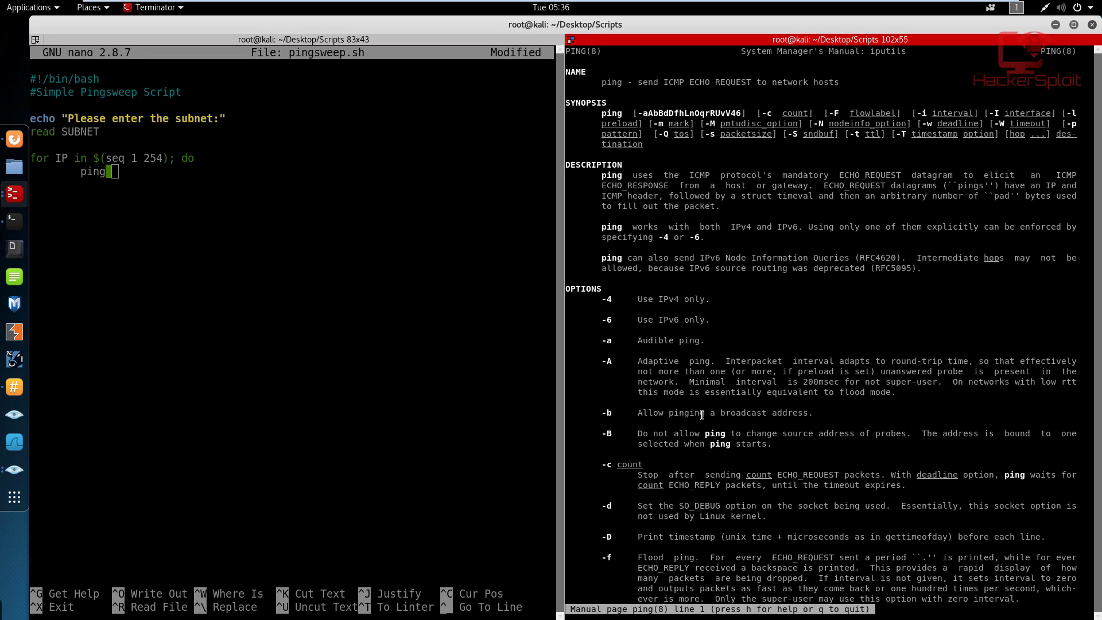
{"action": "key", "text": "q"}
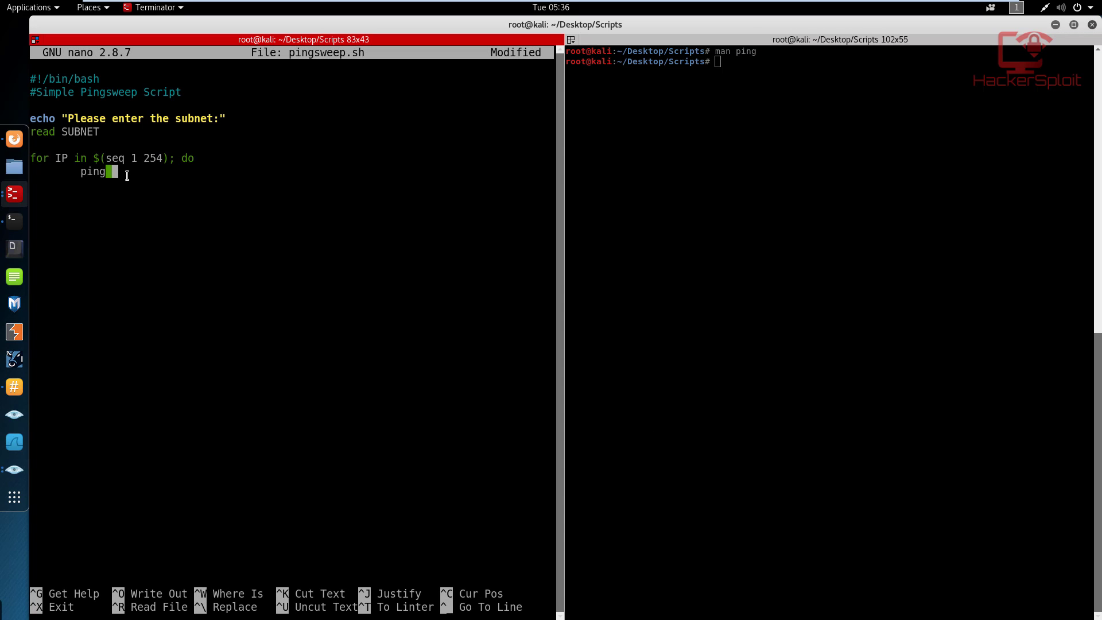
Step: Limit the loop's ping to one packet so the line reads 'ping -c 1'
{"action": "type", "text": "-c"}
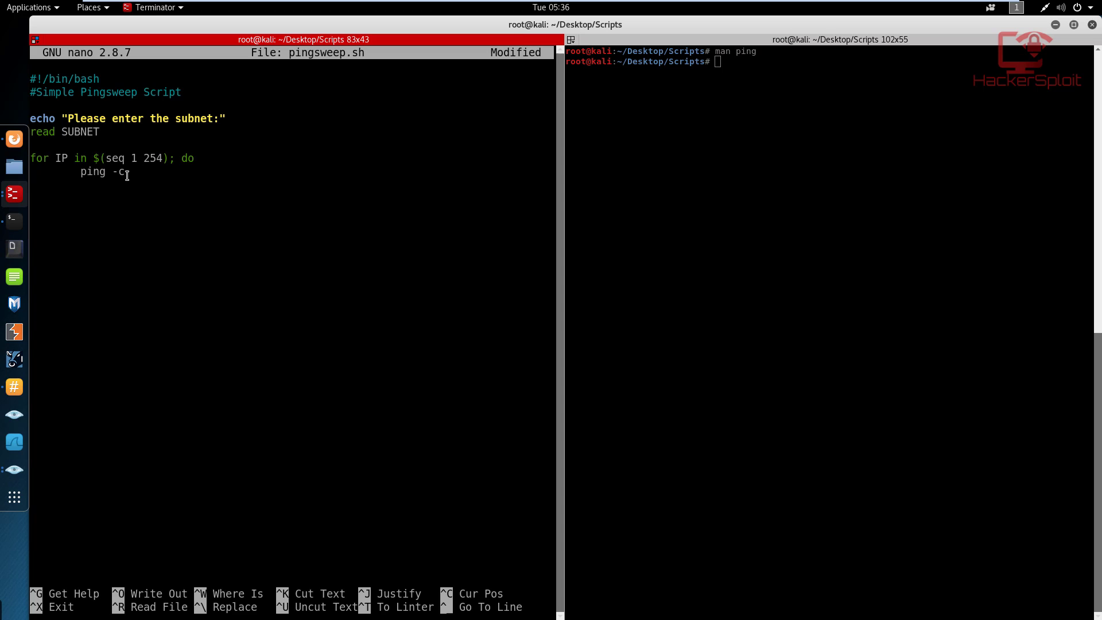
{"action": "type", "text": "1"}
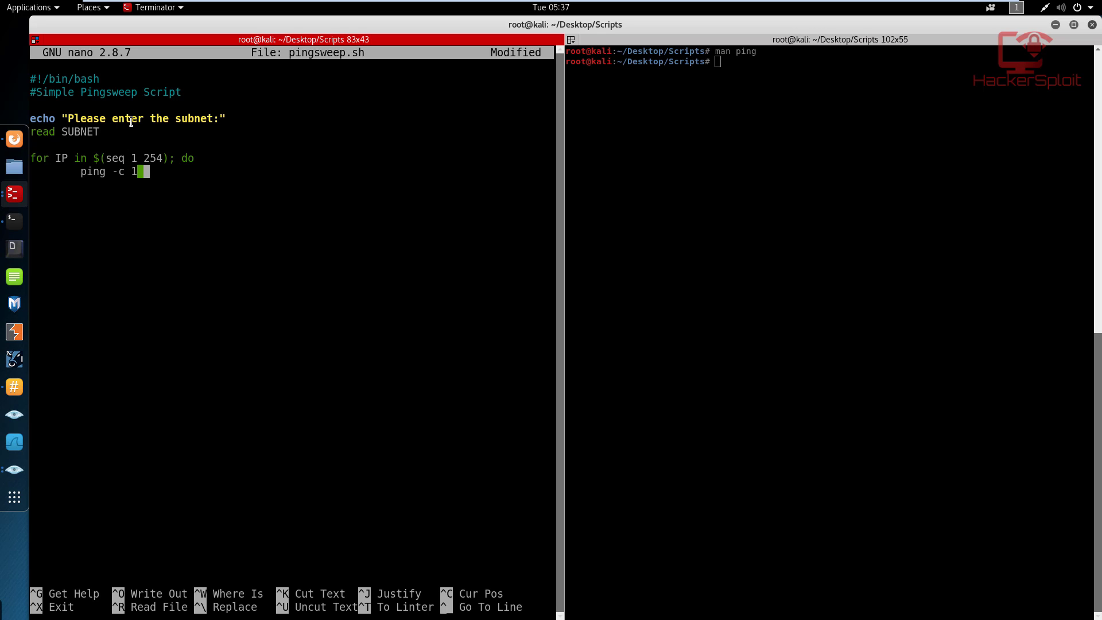
{"action": "mouse_move", "coordinate": [134, 108]}
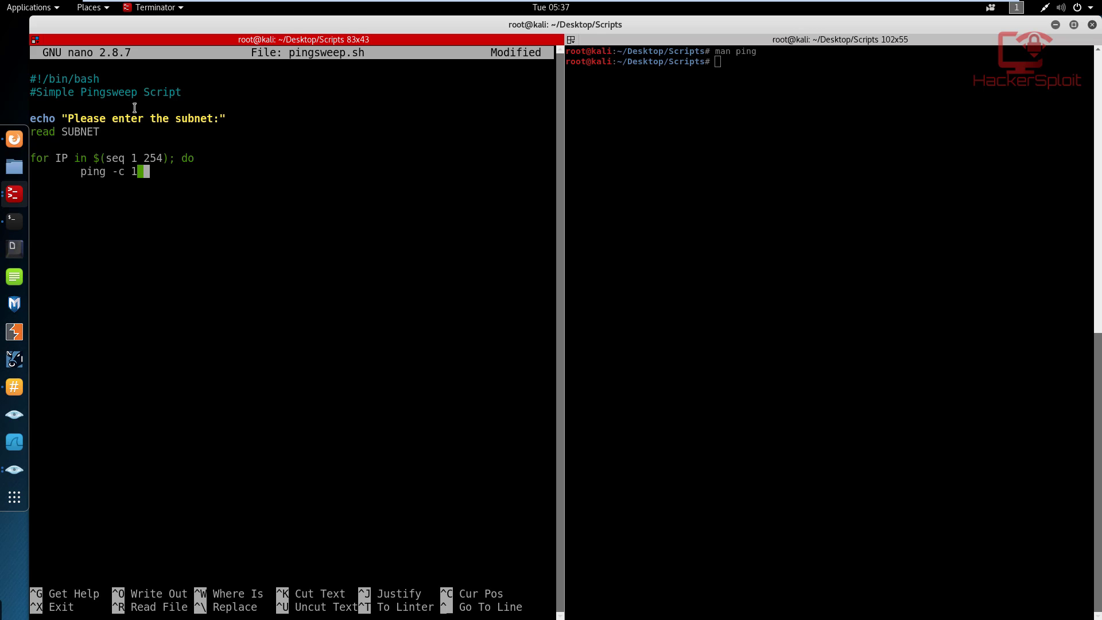
{"action": "left_click", "coordinate": [810, 67]}
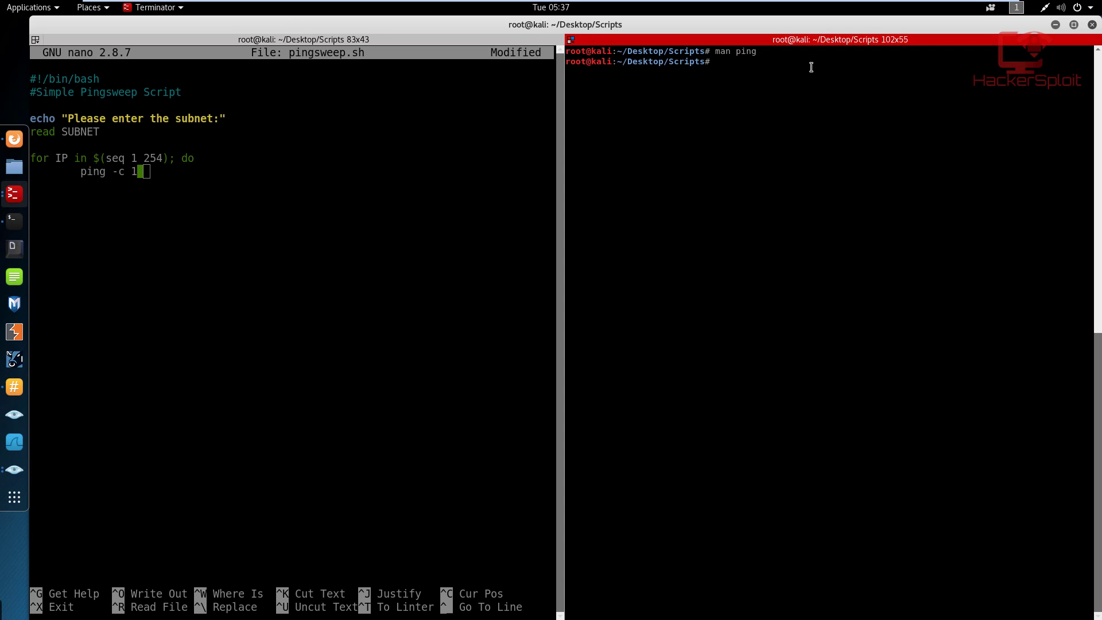
Step: Try a 10.1 address in the shell, then start the ping target with $ in the script
{"action": "type", "text": "10."}
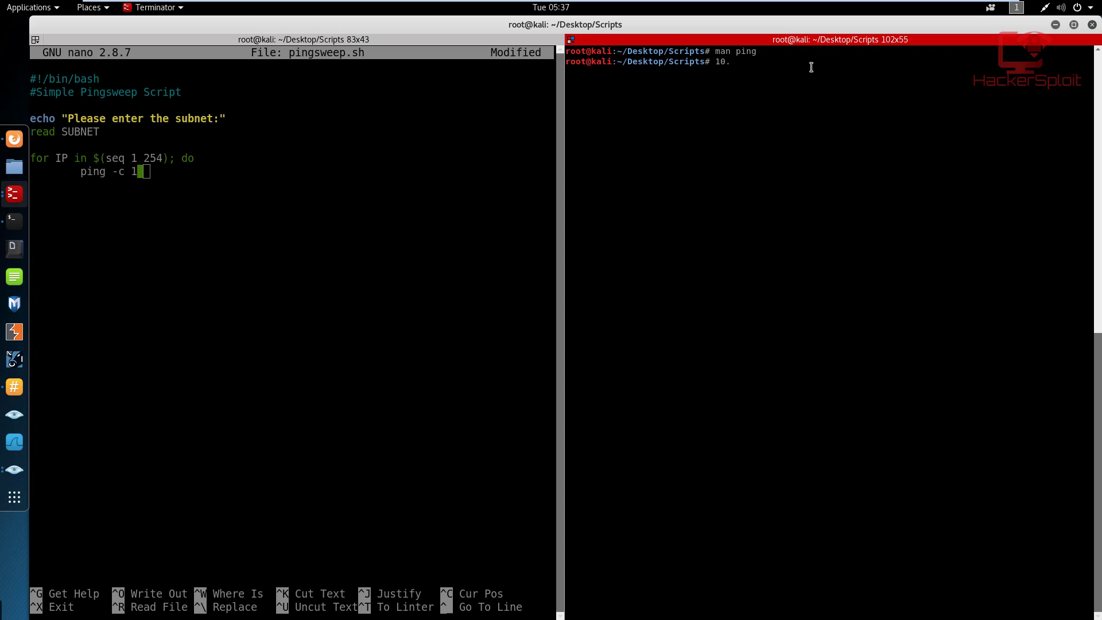
{"action": "type", "text": "10.1"}
{"action": "left_click", "coordinate": [292, 171]}
{"action": "type", "text": " $"}
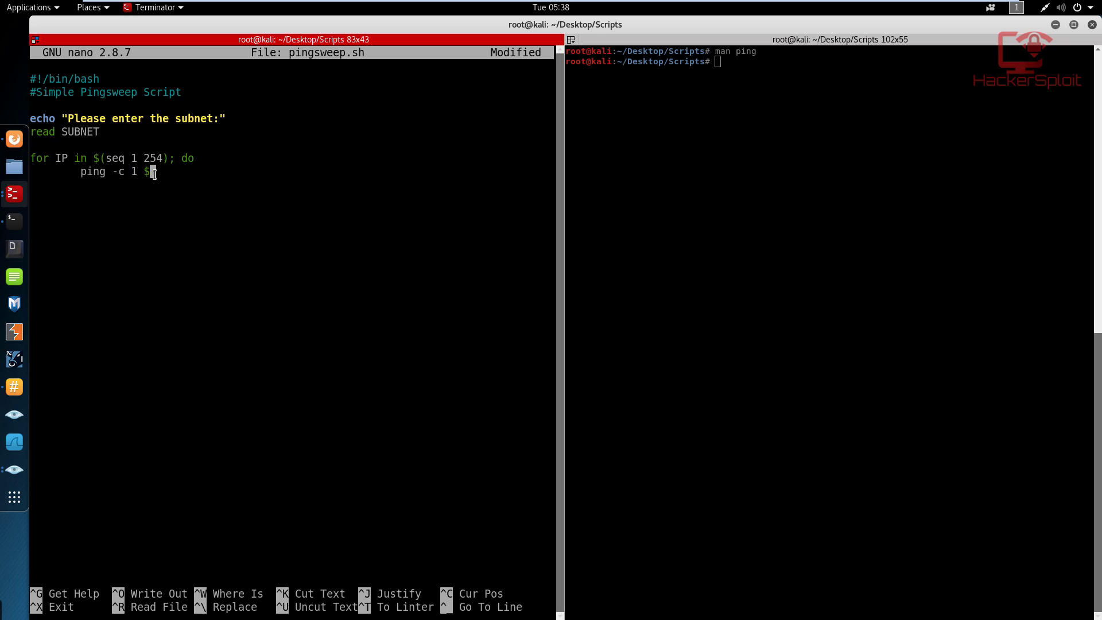
Step: Make the loop ping $SUBNET.$IP, close it with 'done', and save the script
{"action": "type", "text": "SUBNE"}
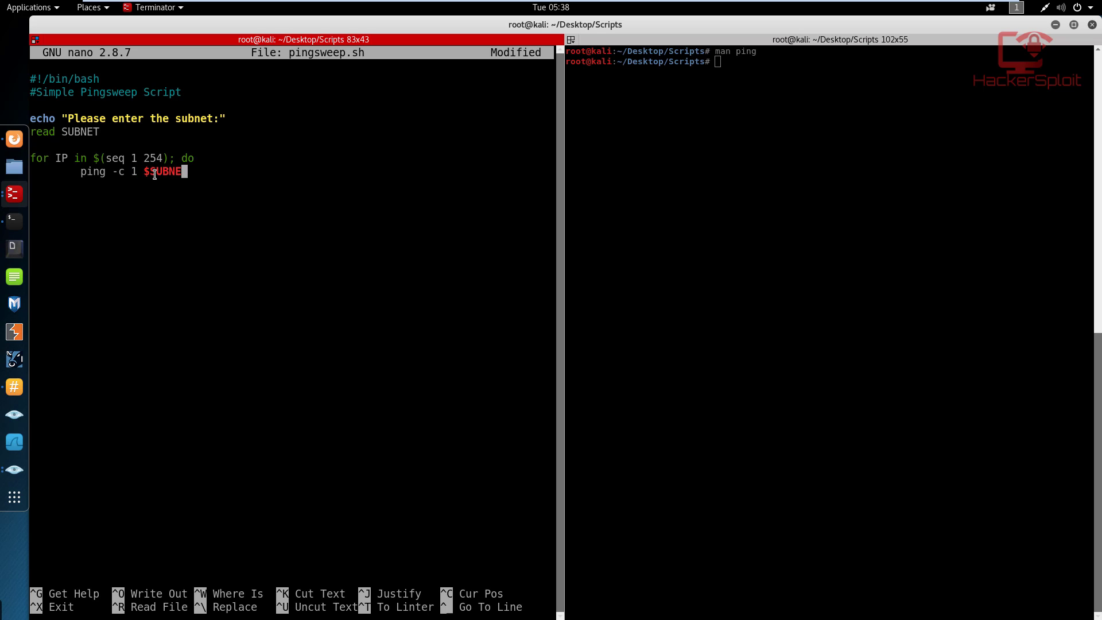
{"action": "type", "text": ".I"}
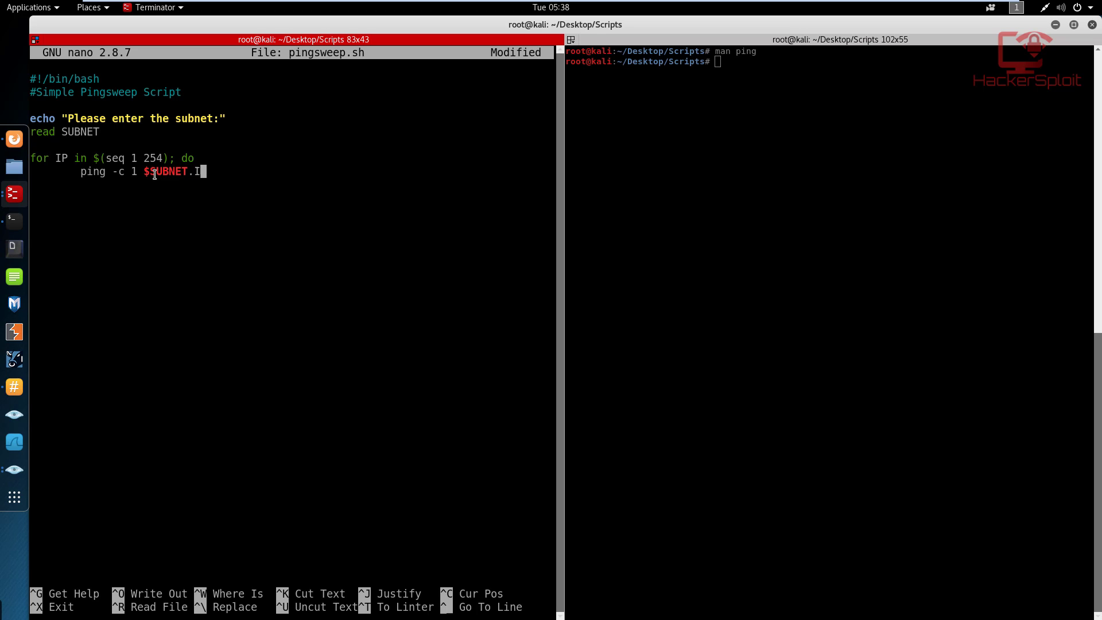
{"action": "type", "text": "$"}
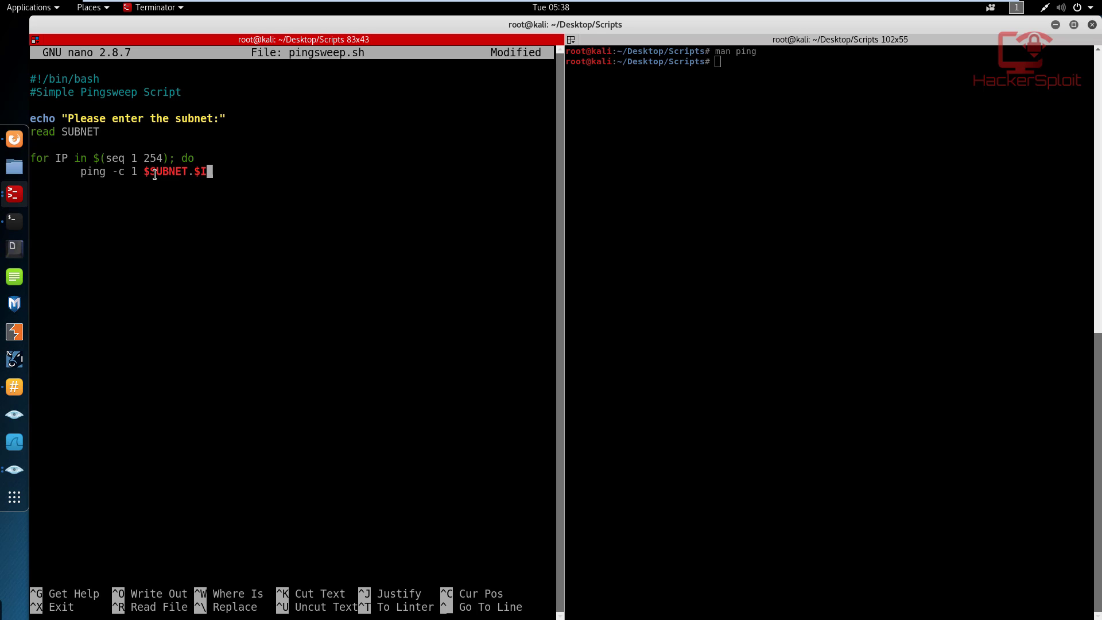
{"action": "type", "text": "P"}
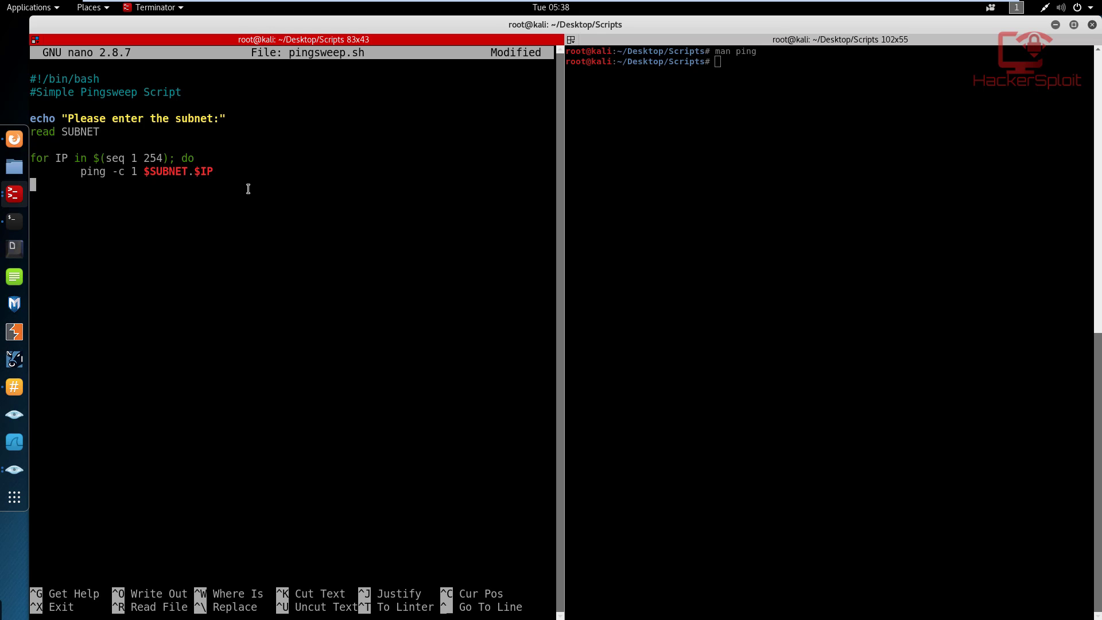
{"action": "type", "text": "done"}
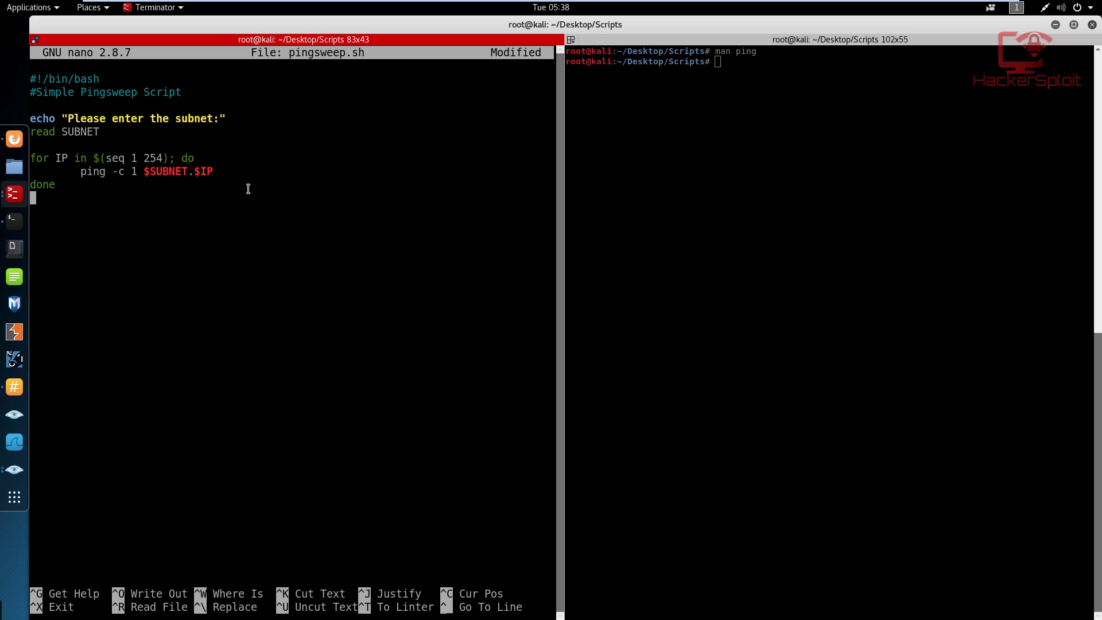
{"action": "key", "text": "ctrl+o"}
{"action": "type", "text": "./"}
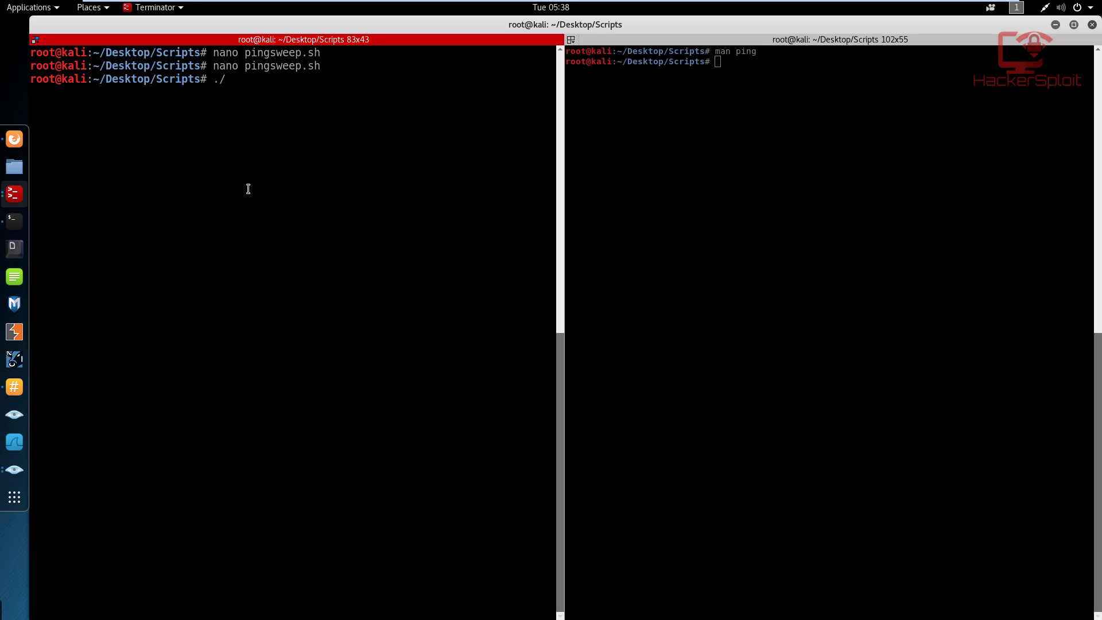
Step: Run ./pingsweep.sh on subnet 192.168.1, watch each address's ping result, then stop the sweep
{"action": "type", "text": "pingsweep.sh"}
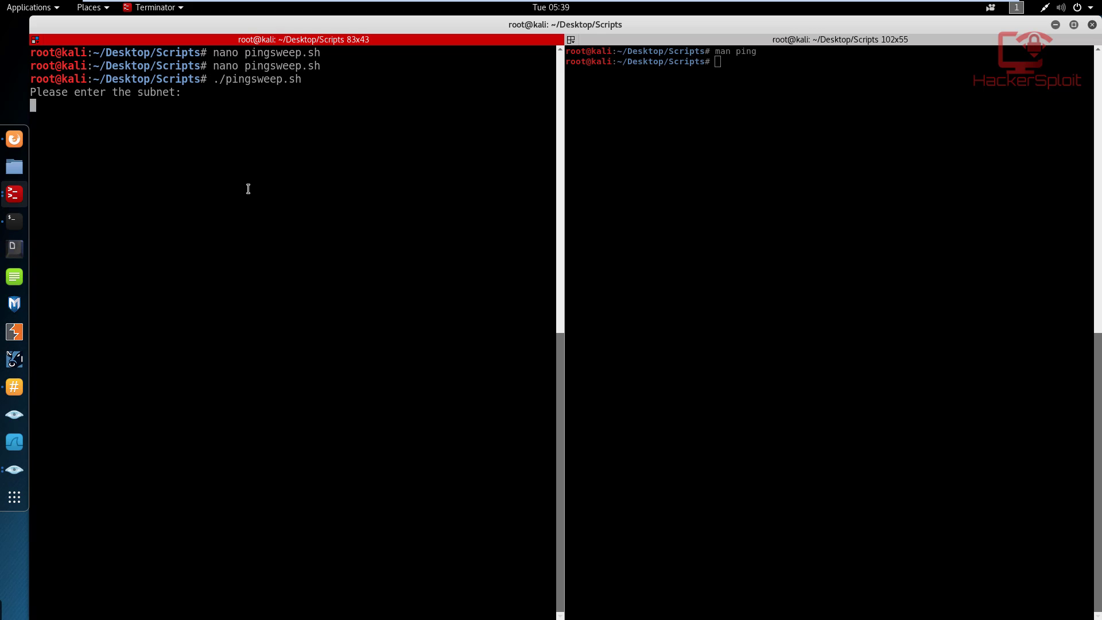
{"action": "mouse_move", "coordinate": [133, 166]}
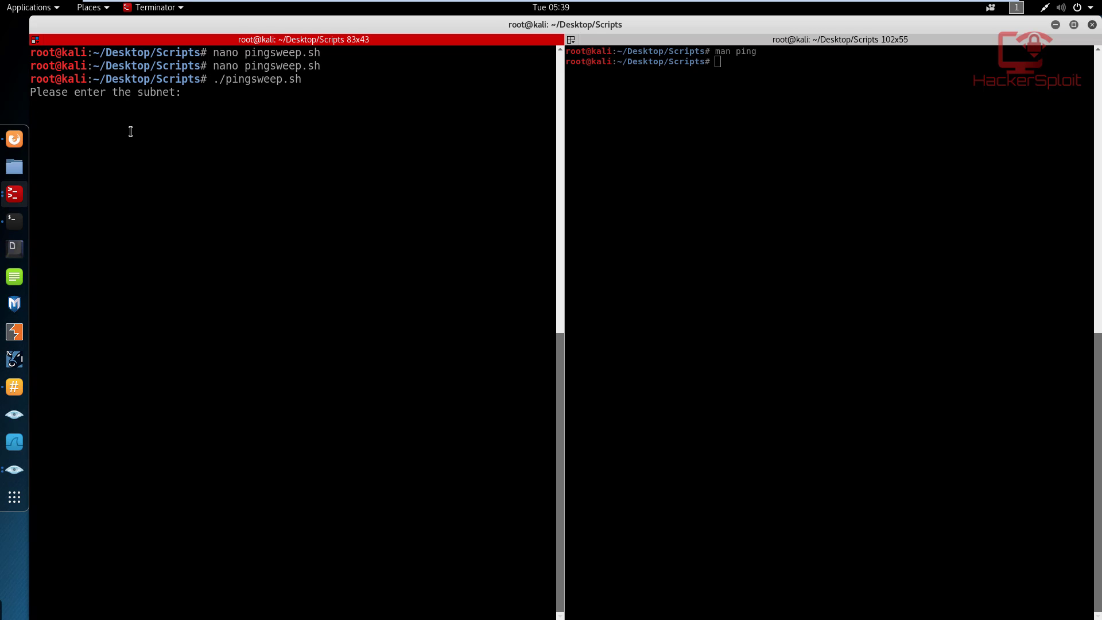
{"action": "type", "text": "192.168"}
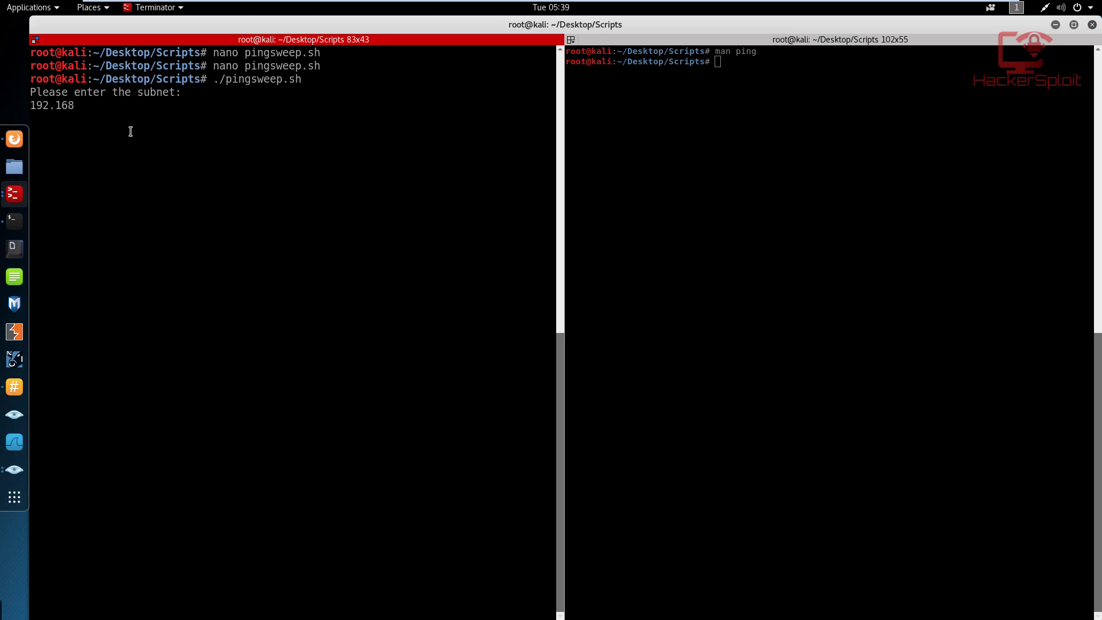
{"action": "type", "text": ".1"}
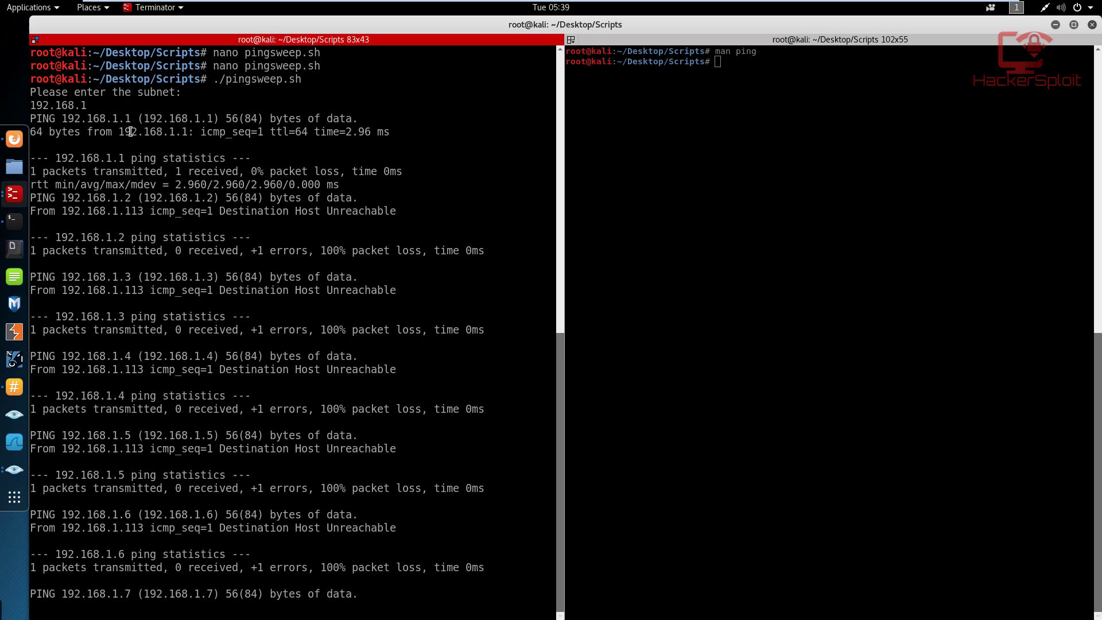
{"action": "scroll", "scroll_direction": "down", "scroll_amount": 3}
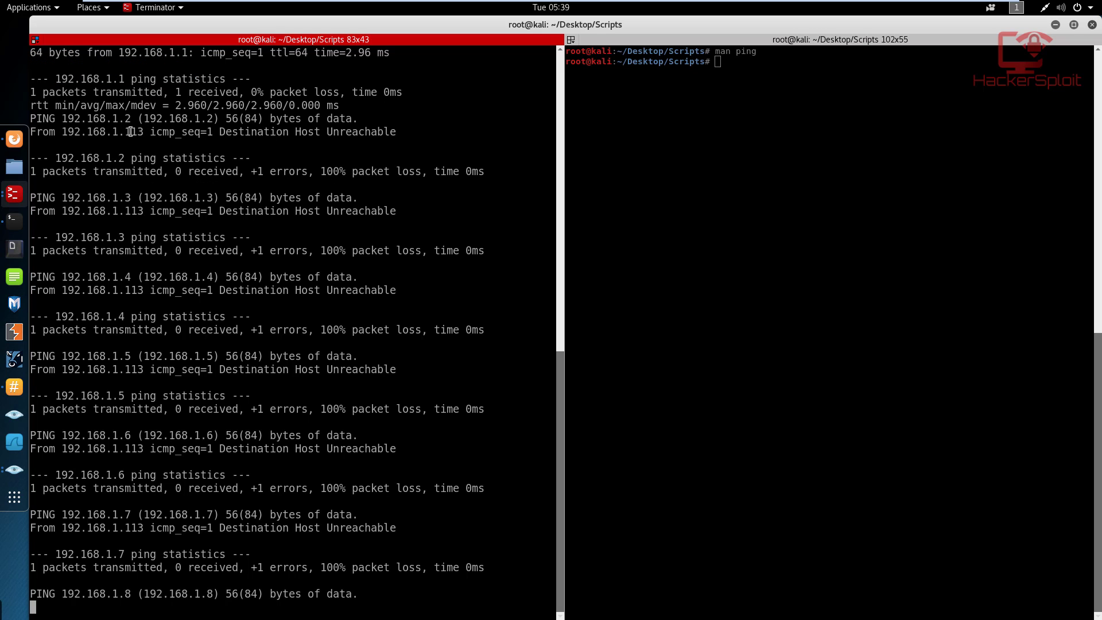
{"action": "key", "text": "ctrl+z"}
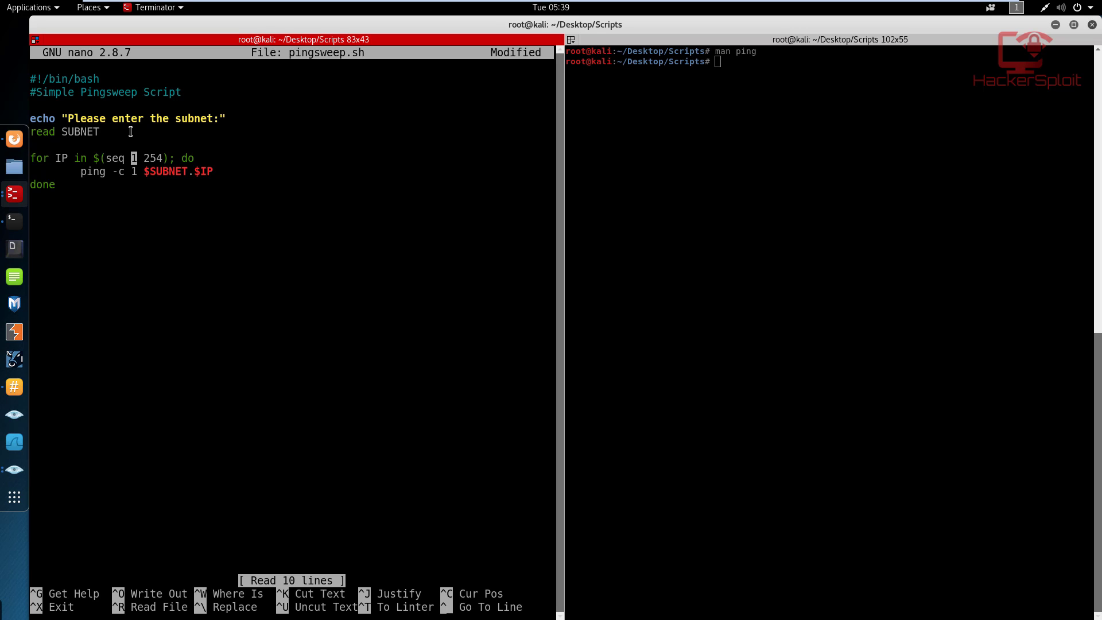
Step: Change the loop range to seq 100 254 and save the script
{"action": "type", "text": "00"}
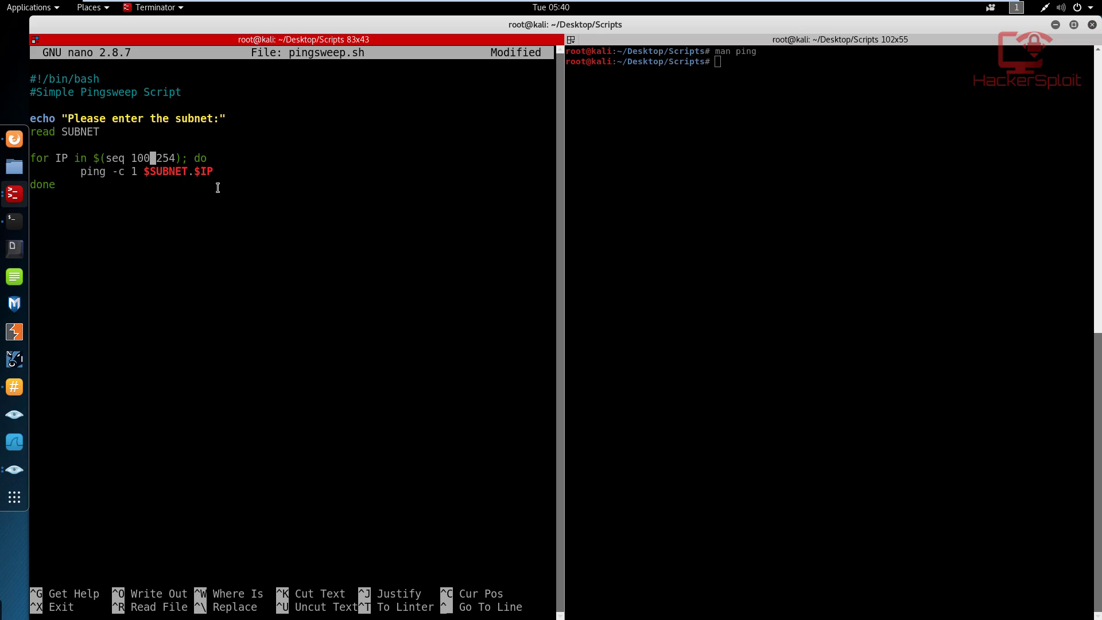
{"action": "key", "text": "ctrl+o"}
{"action": "type", "text": "nano pingsweep.sh"}
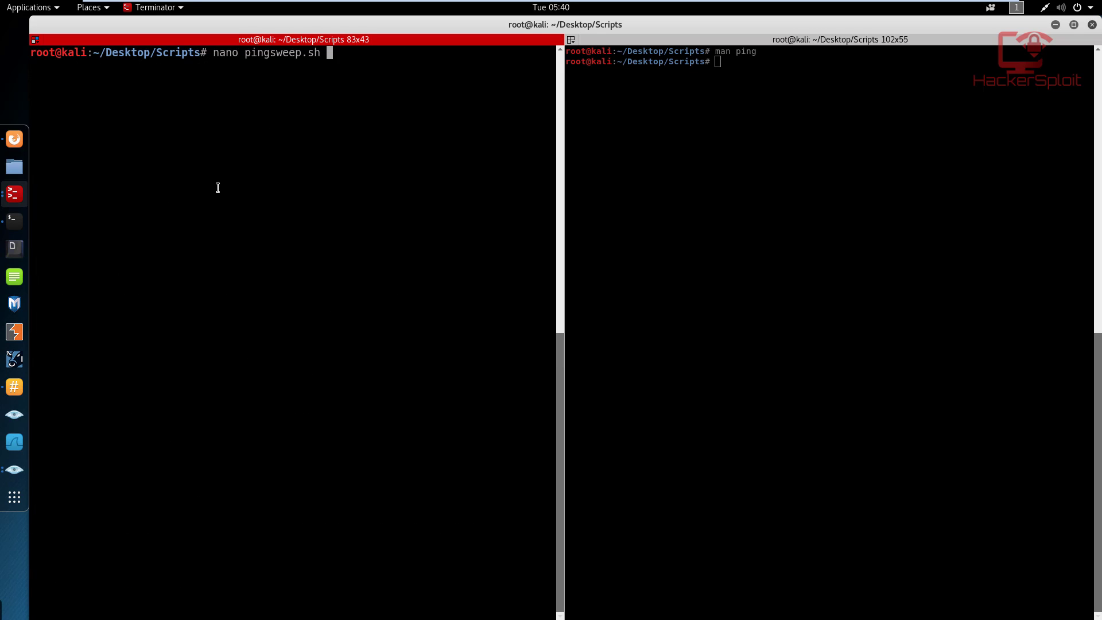
Step: Leave nano and rerun ./pingsweep.sh on 192.168.1, now starting at 192.168.1.100 which replies
{"action": "key", "text": "ctrl+z"}
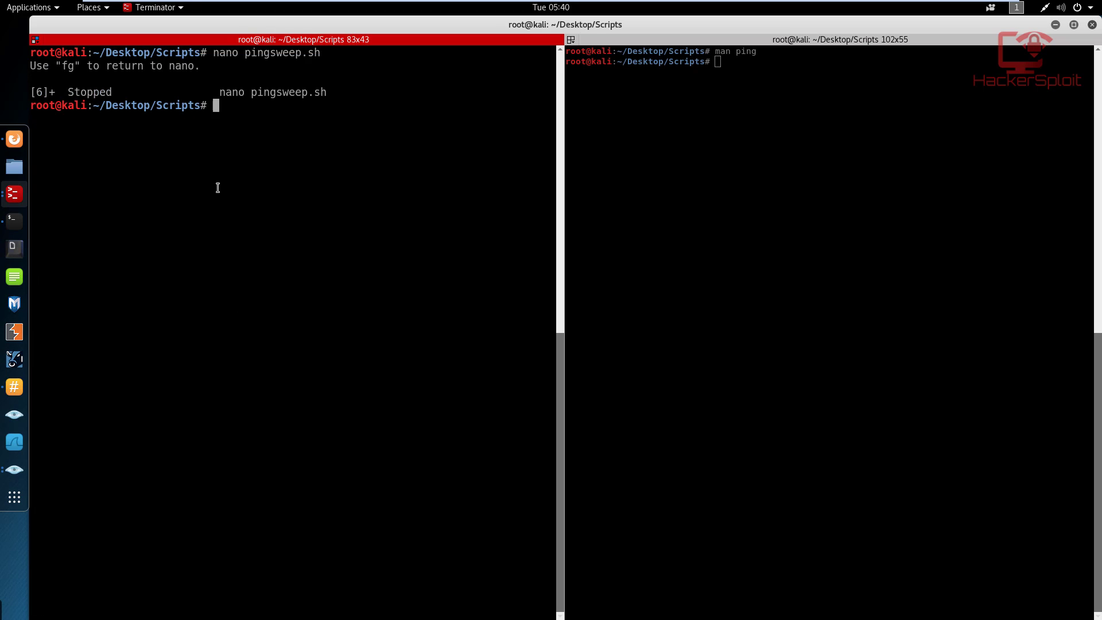
{"action": "type", "text": "nano pingsweep.sh"}
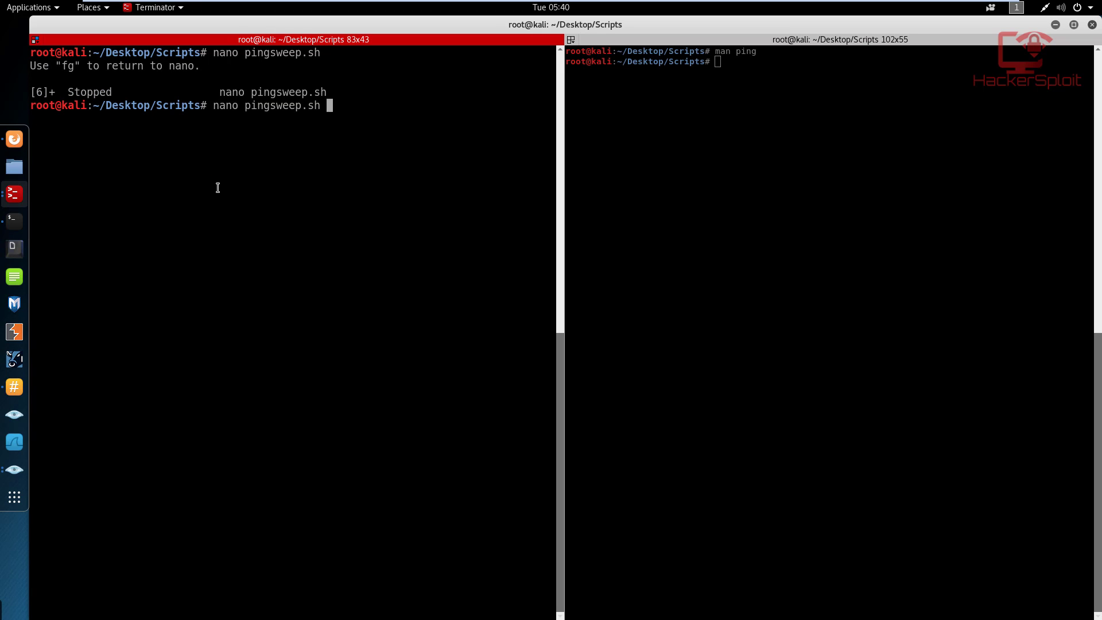
{"action": "type", "text": "./pingsweep.sh"}
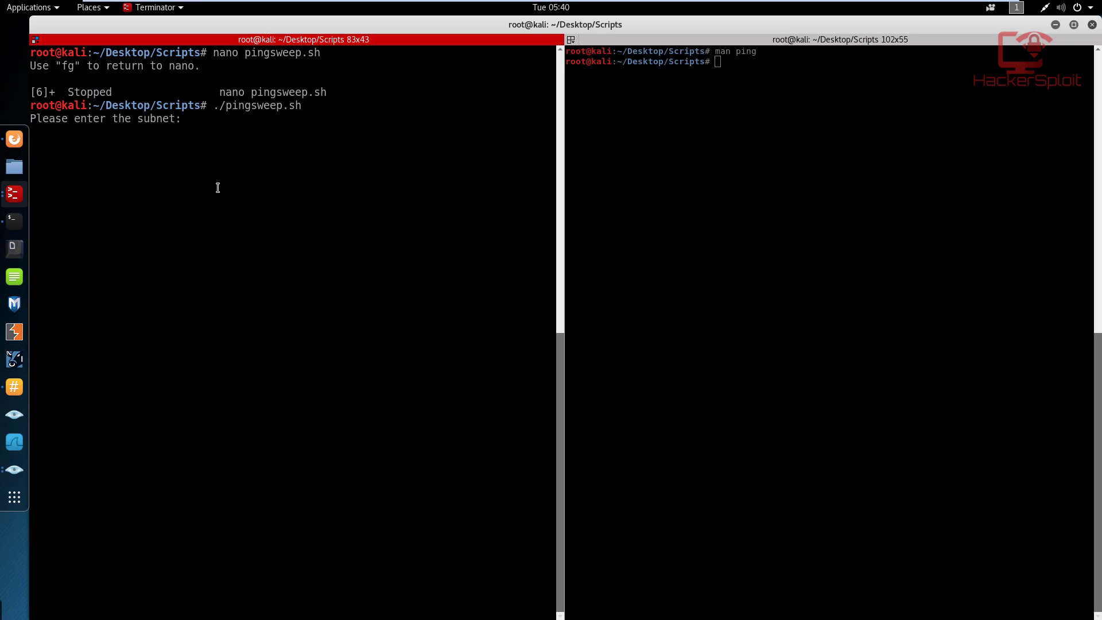
{"action": "type", "text": "192.1687"}
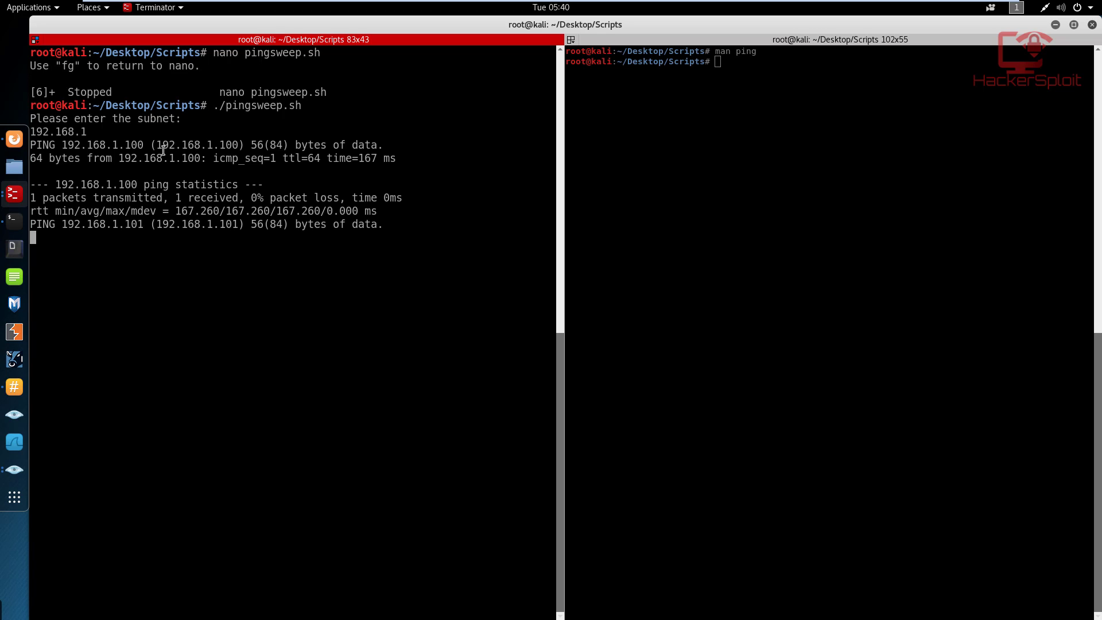
{"action": "double_click", "coordinate": [195, 145]}
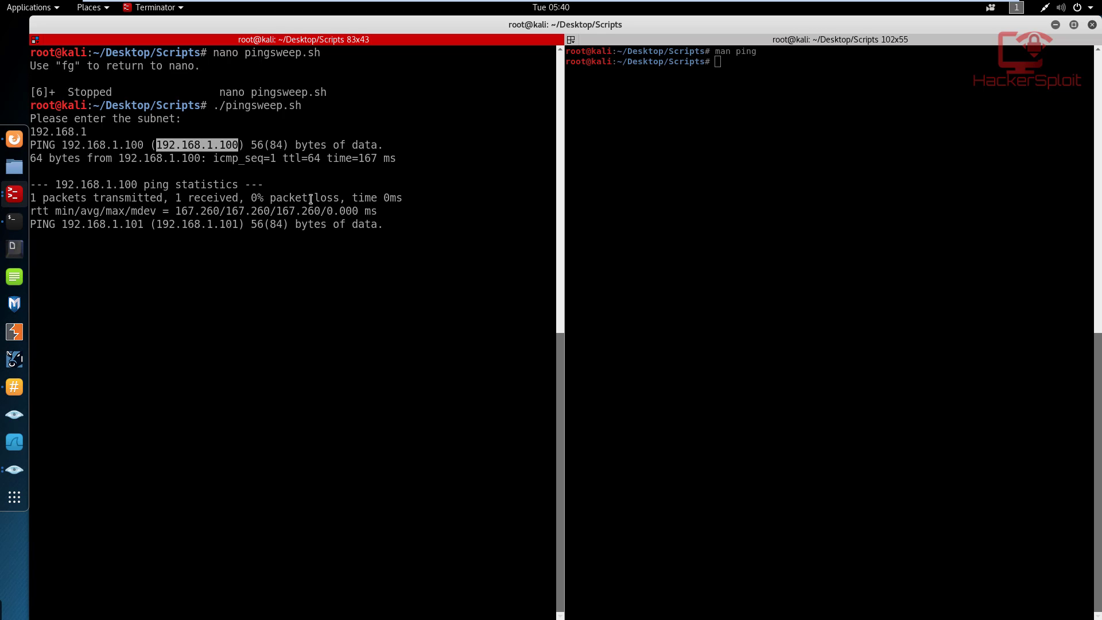